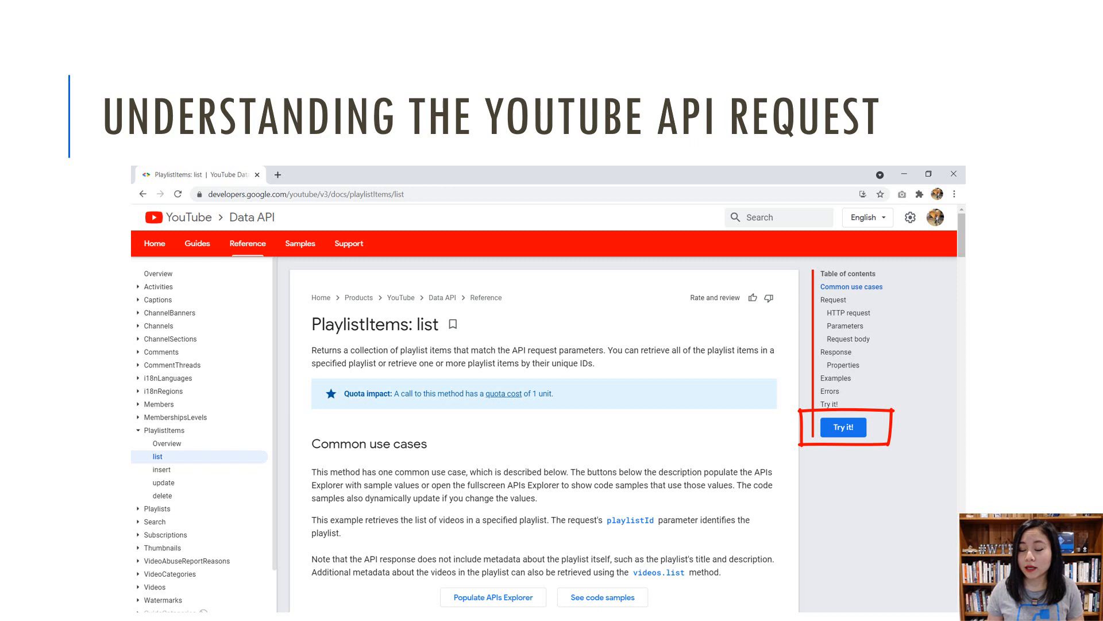
Step: Advance the slideshow to the Parameters slide where snippet is marked as the part value
click(843, 428)
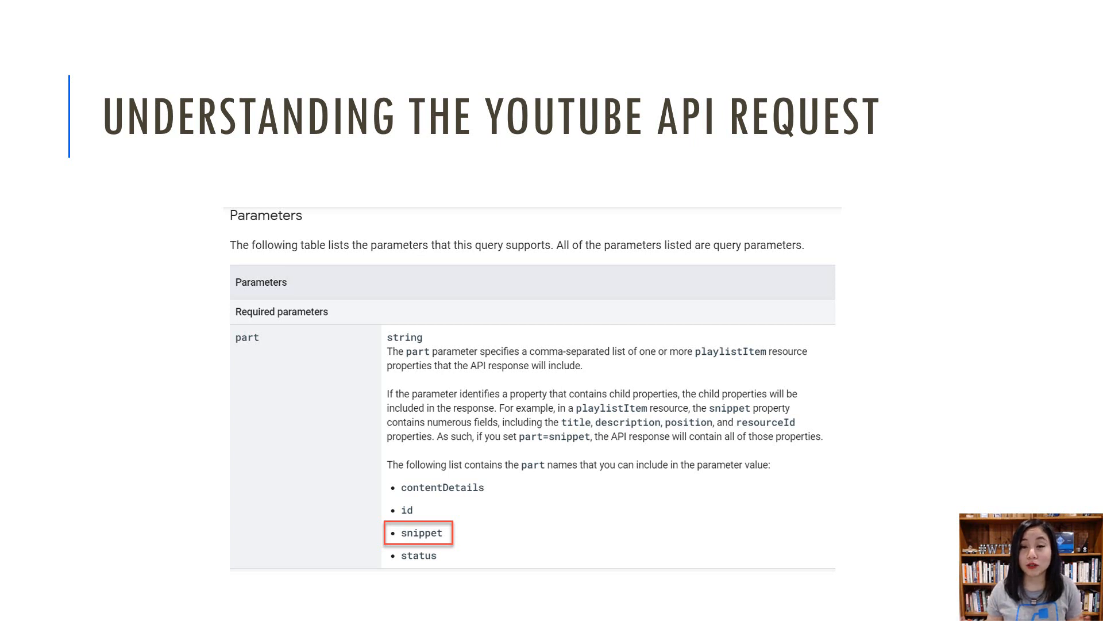
scroll(down, 3)
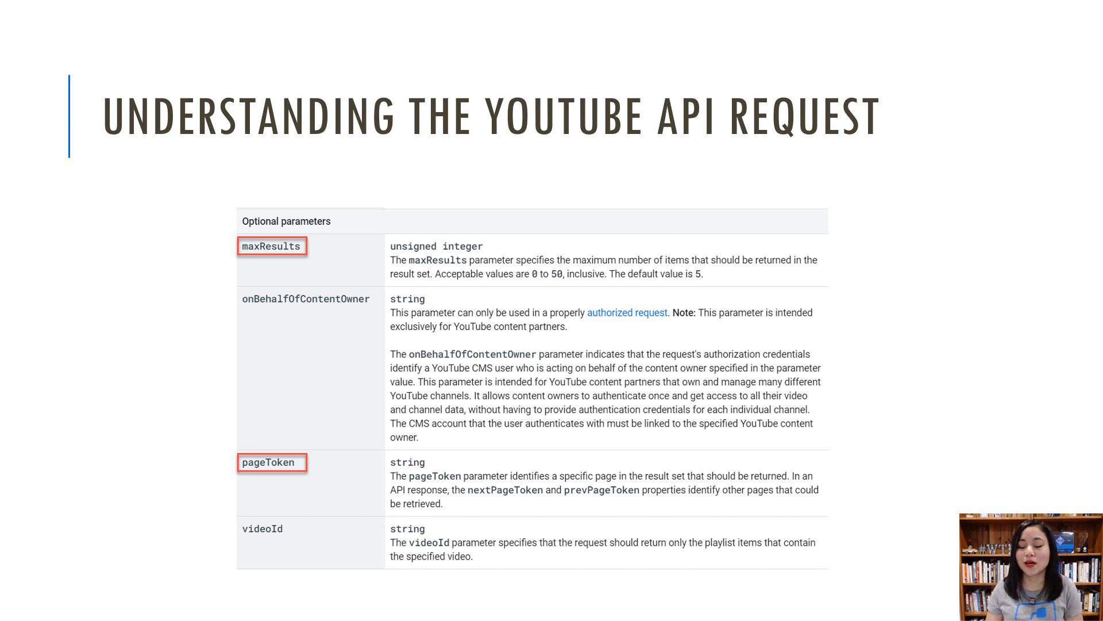
Step: Advance to the Optional parameters slide with maxResults and pageToken highlighted
key(Right)
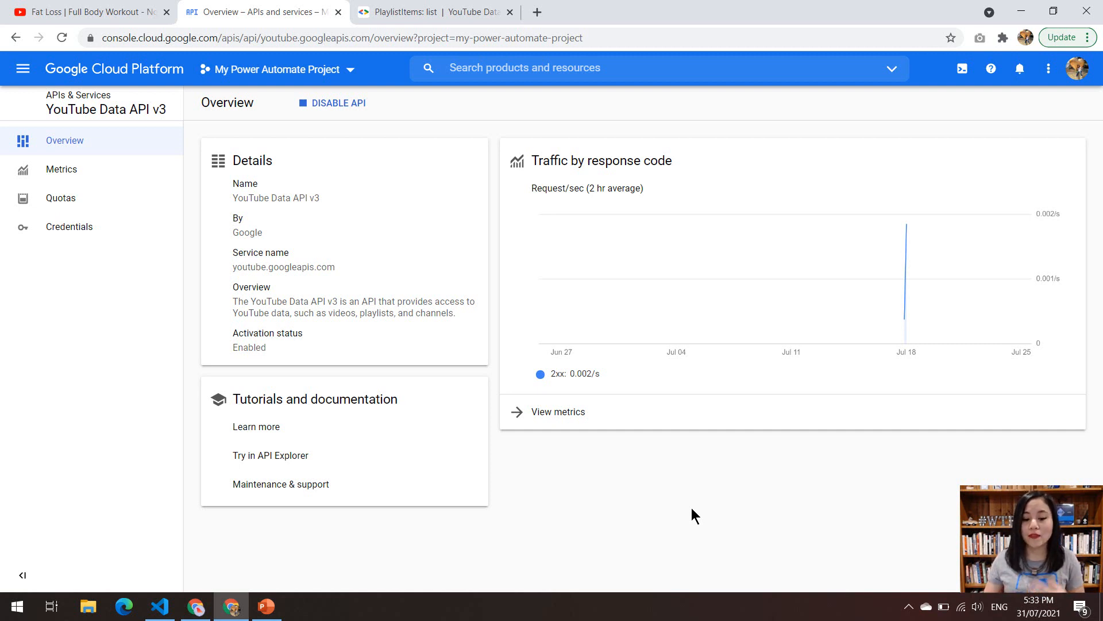
click(422, 12)
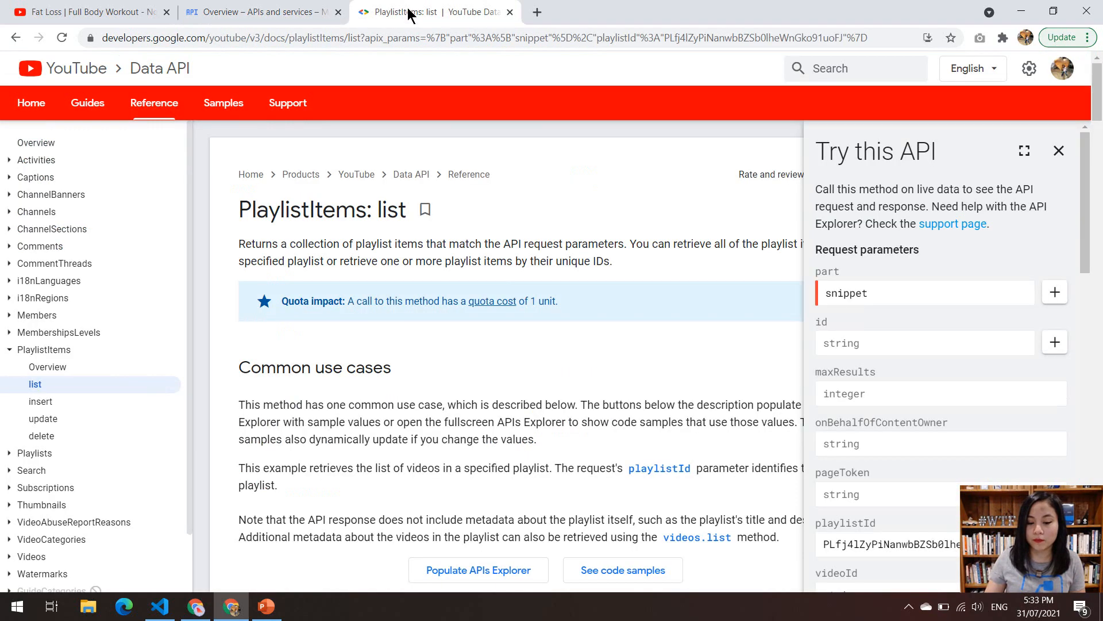
mouse_move(660, 346)
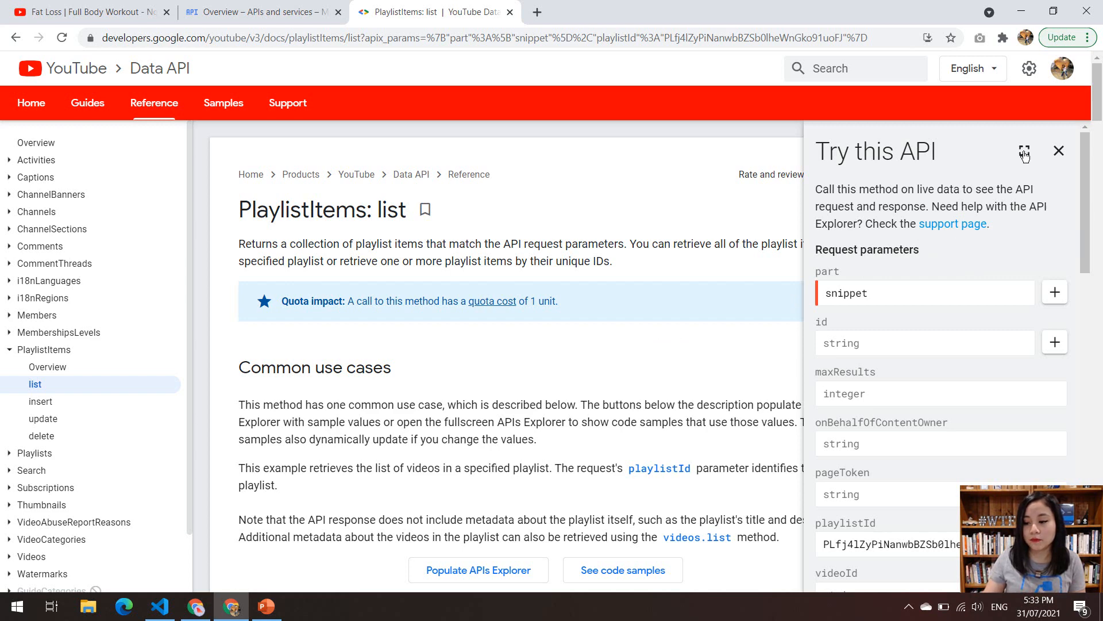
Step: Expand Try this API and show the playlistItems request as raw HTTP GET beside its 200 response, then switch to the flow editor
click(1024, 153)
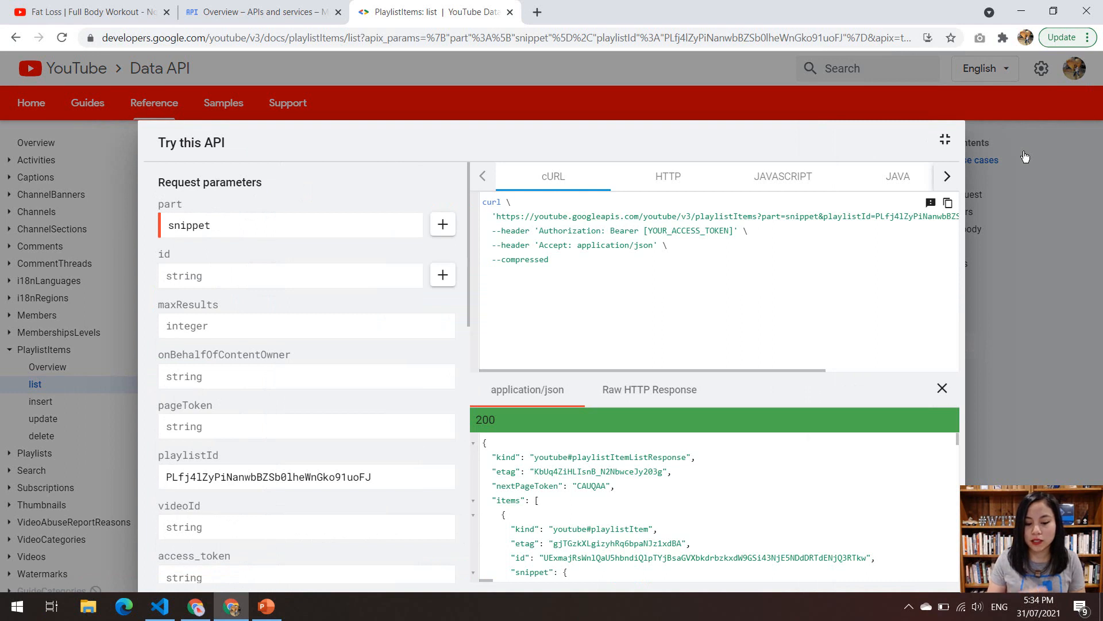
mouse_move(15, 255)
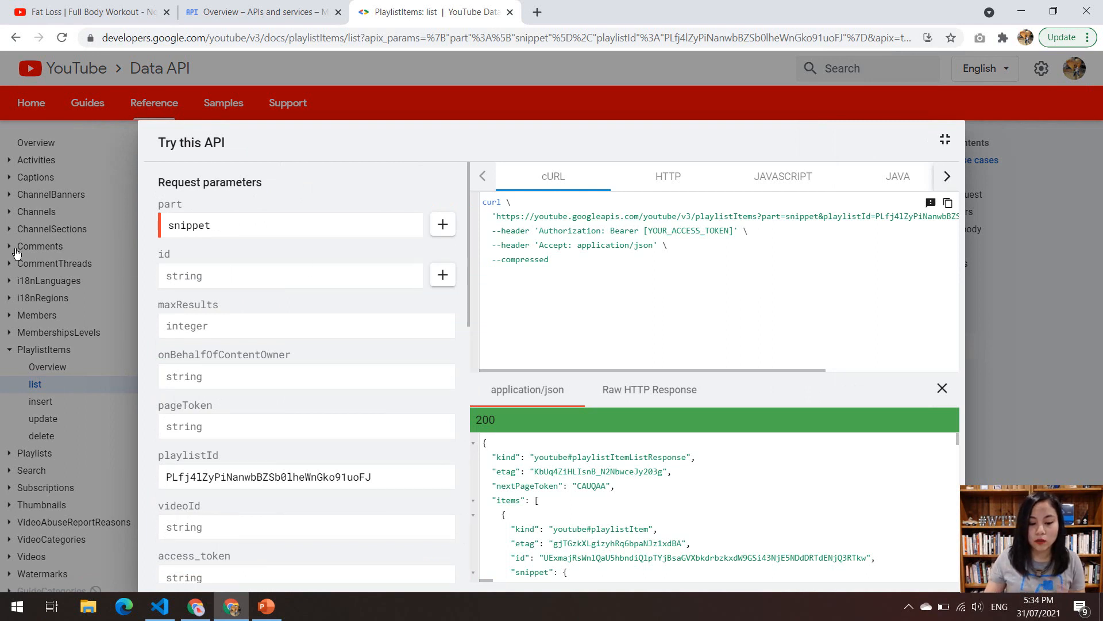
mouse_move(190, 204)
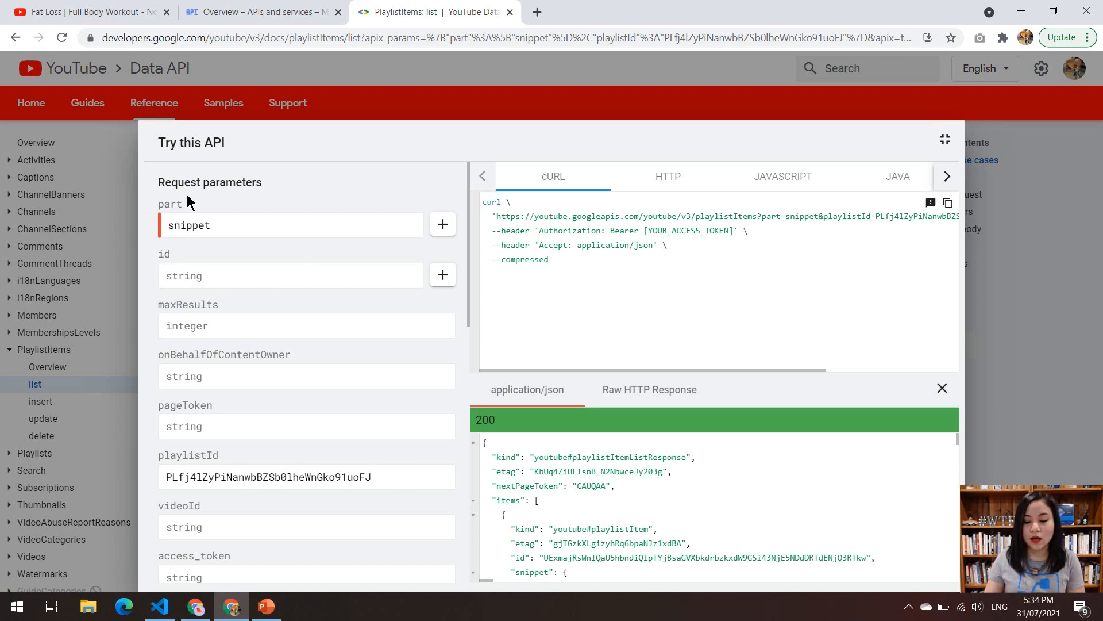
mouse_move(646, 190)
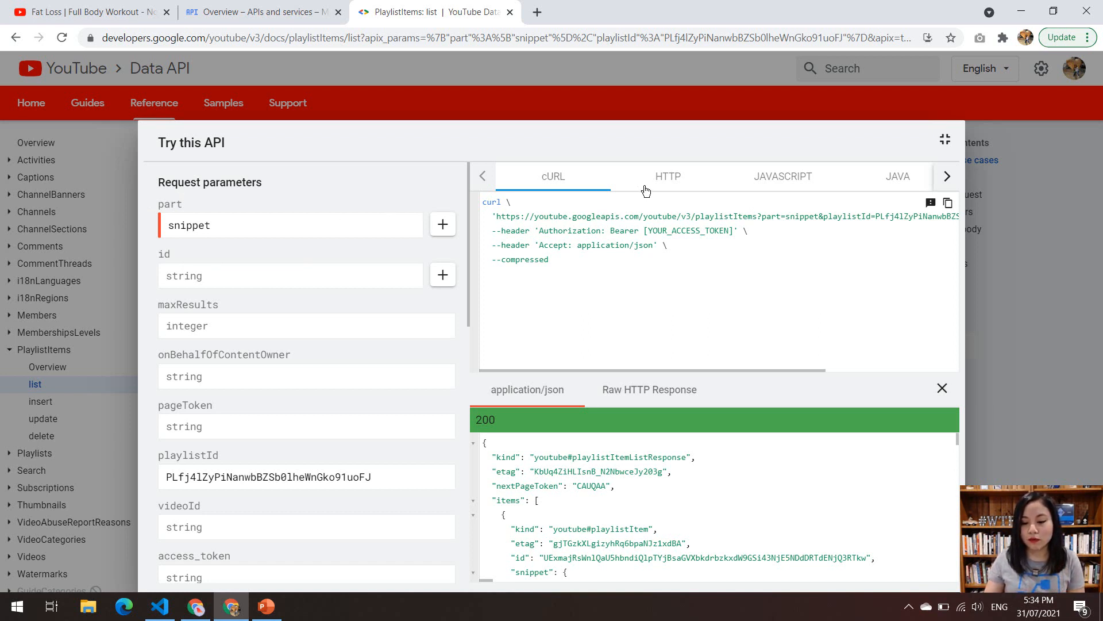
click(667, 176)
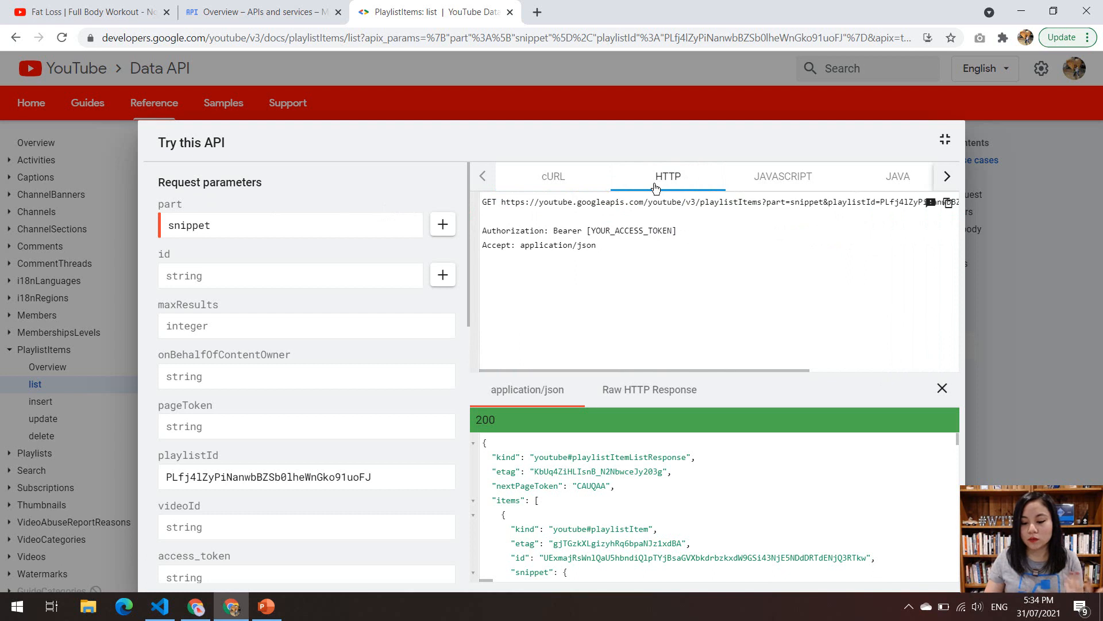
mouse_move(394, 145)
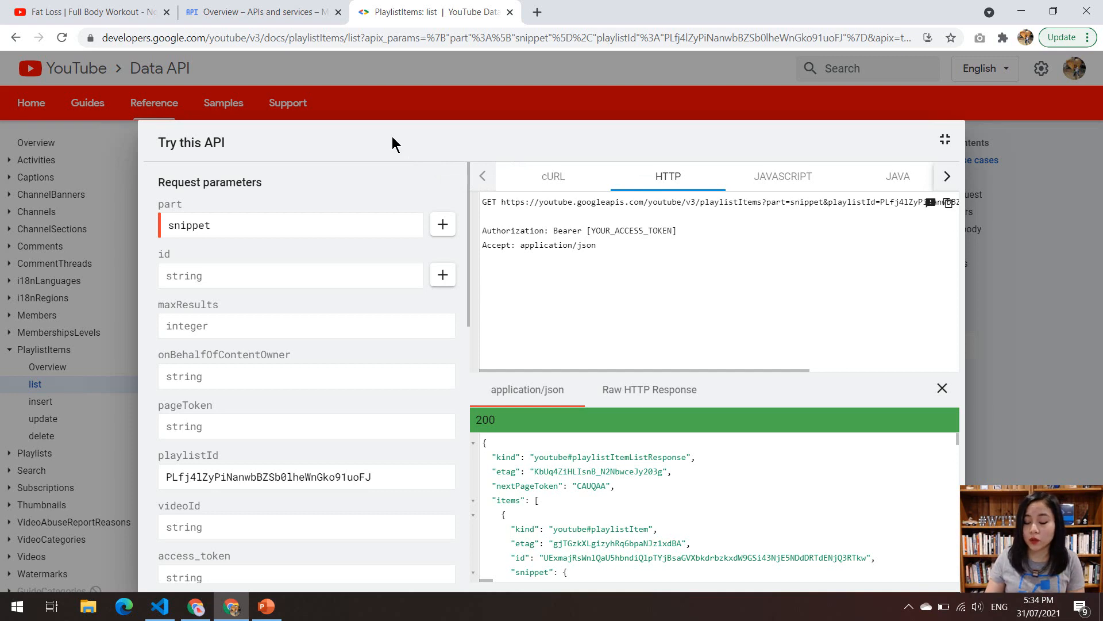
click(519, 12)
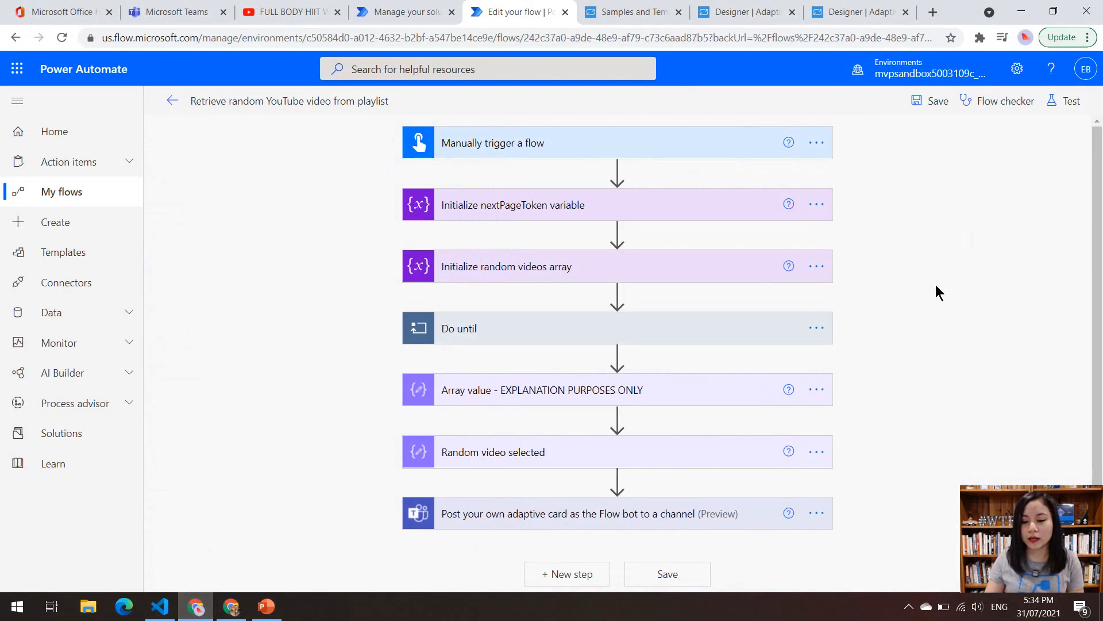
mouse_move(688, 153)
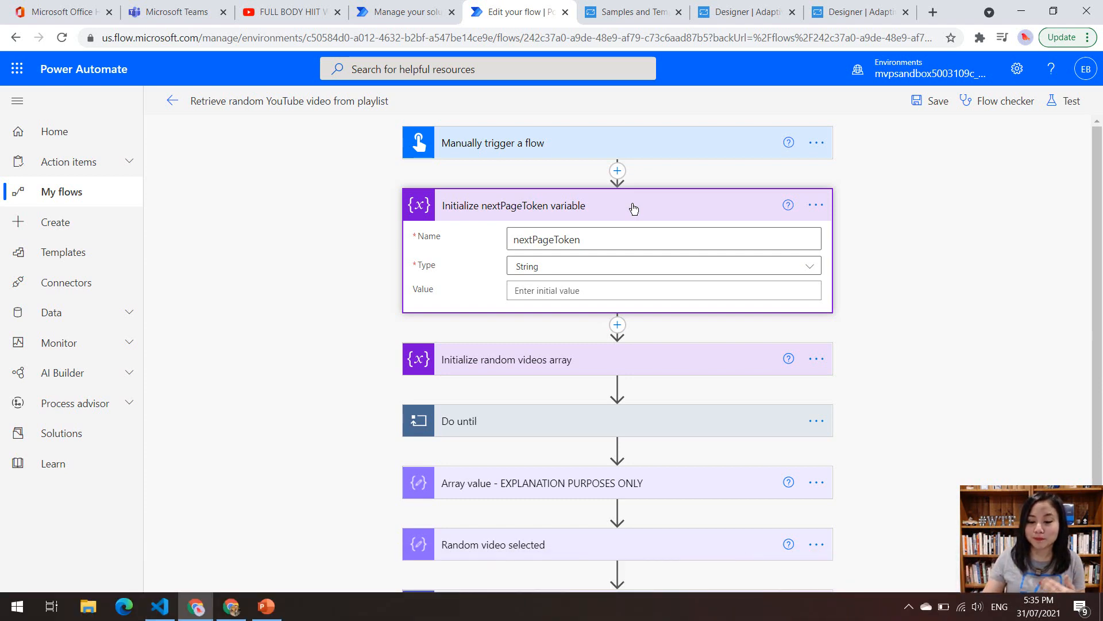
Step: Review the Do until loop's HTTP GET to playlistItems with pageToken, part snippet and maxResults 50
click(505, 358)
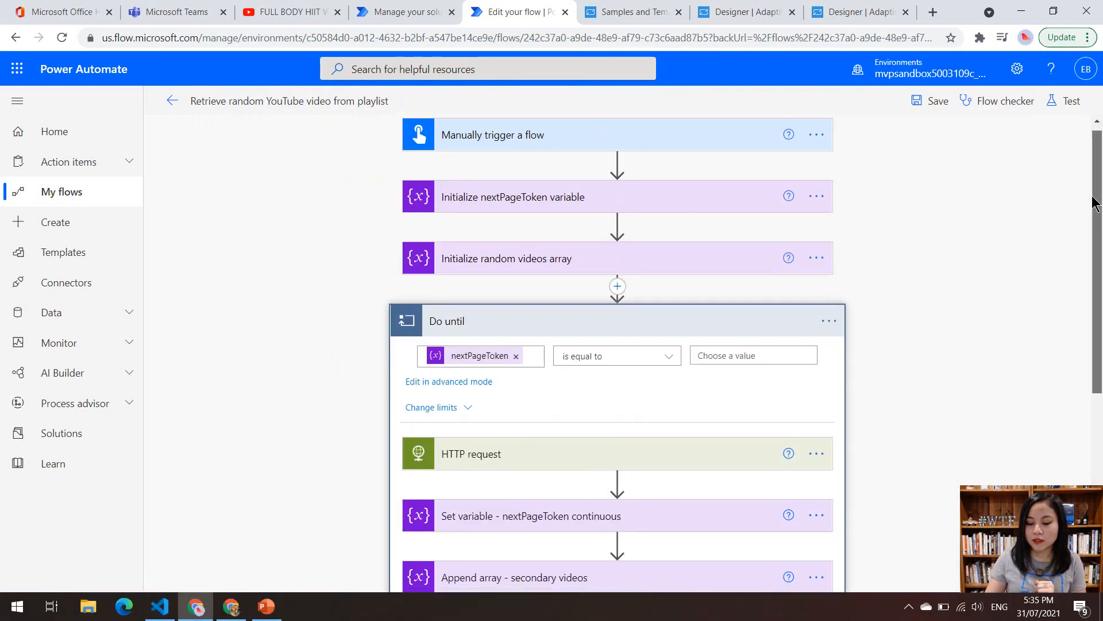
scroll(down, 3)
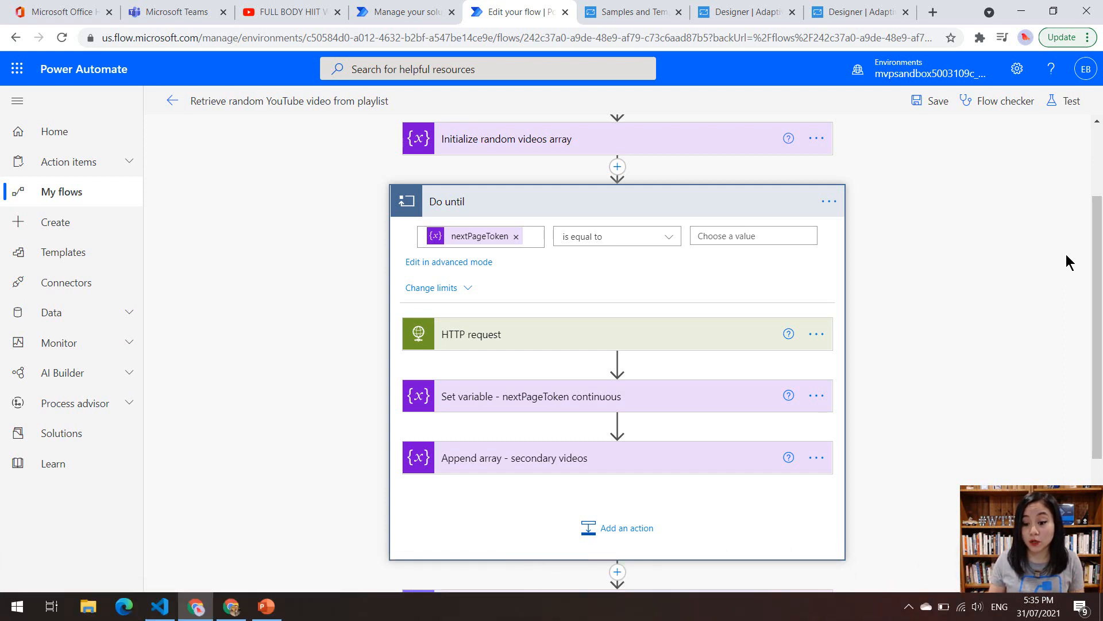
mouse_move(709, 338)
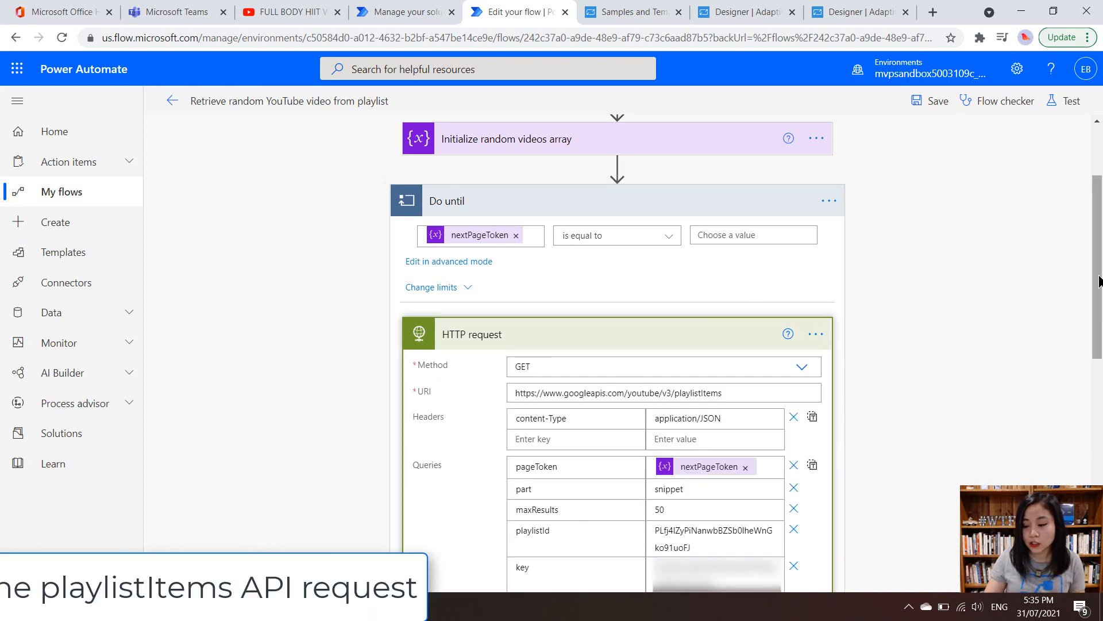
scroll(down, 3)
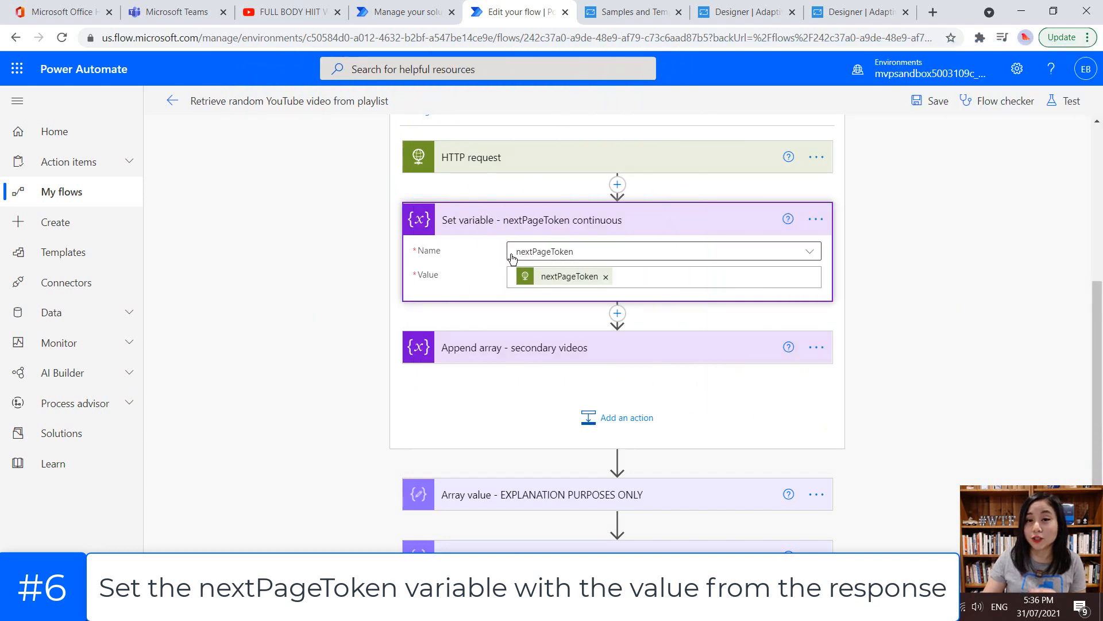
mouse_move(472, 215)
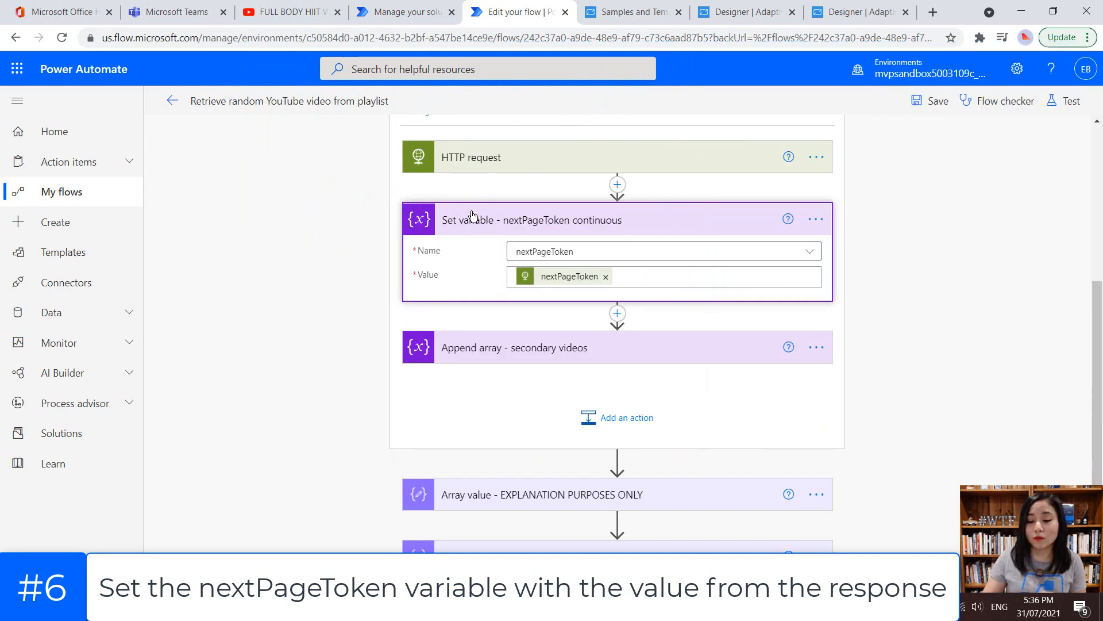
Step: Scroll the flow to review the Append array action adding a body expression to Random selected videos
scroll(up, 3)
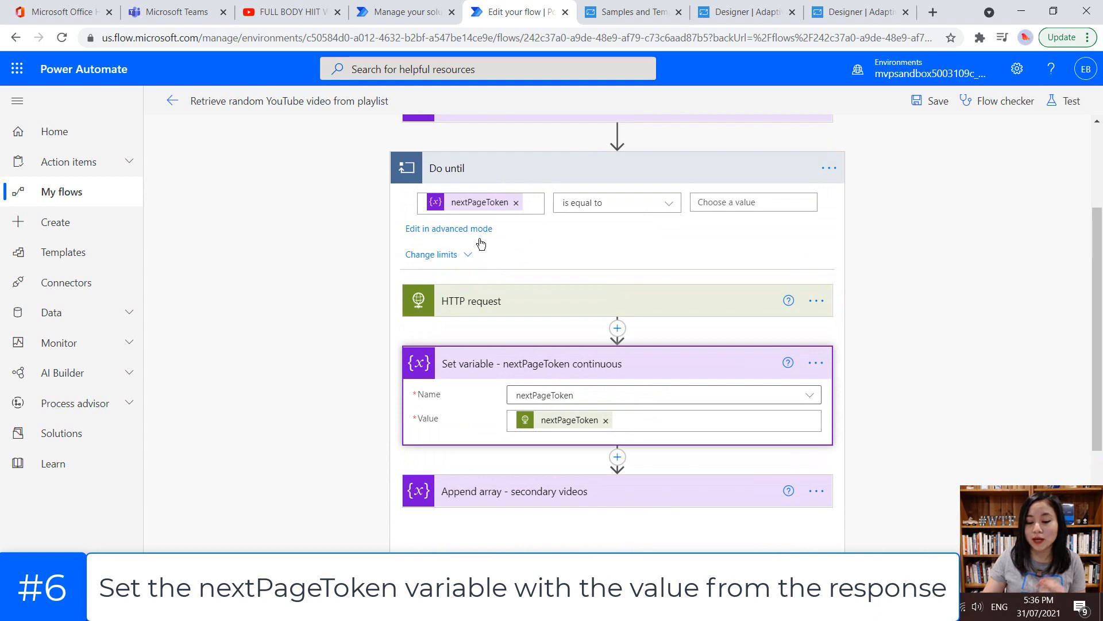
mouse_move(559, 303)
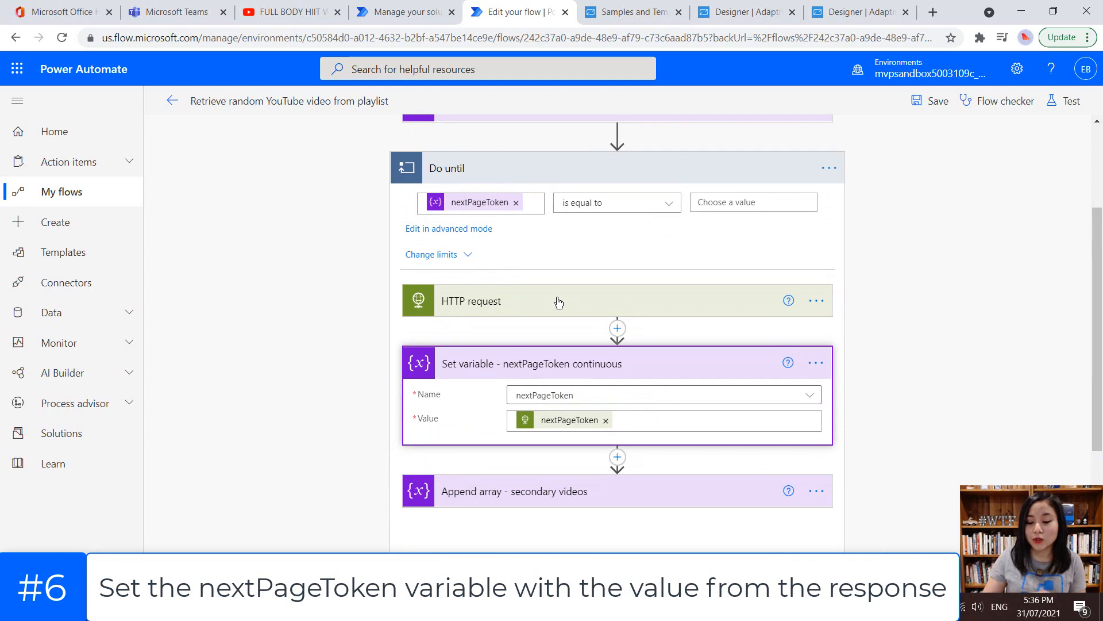
scroll(up, 3)
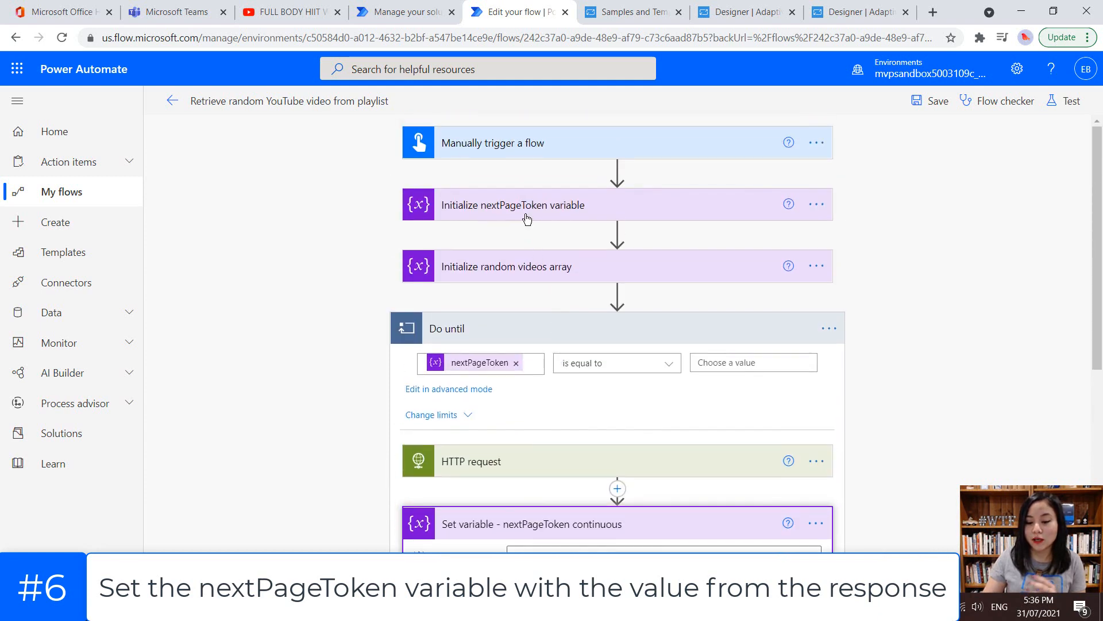
scroll(down, 3)
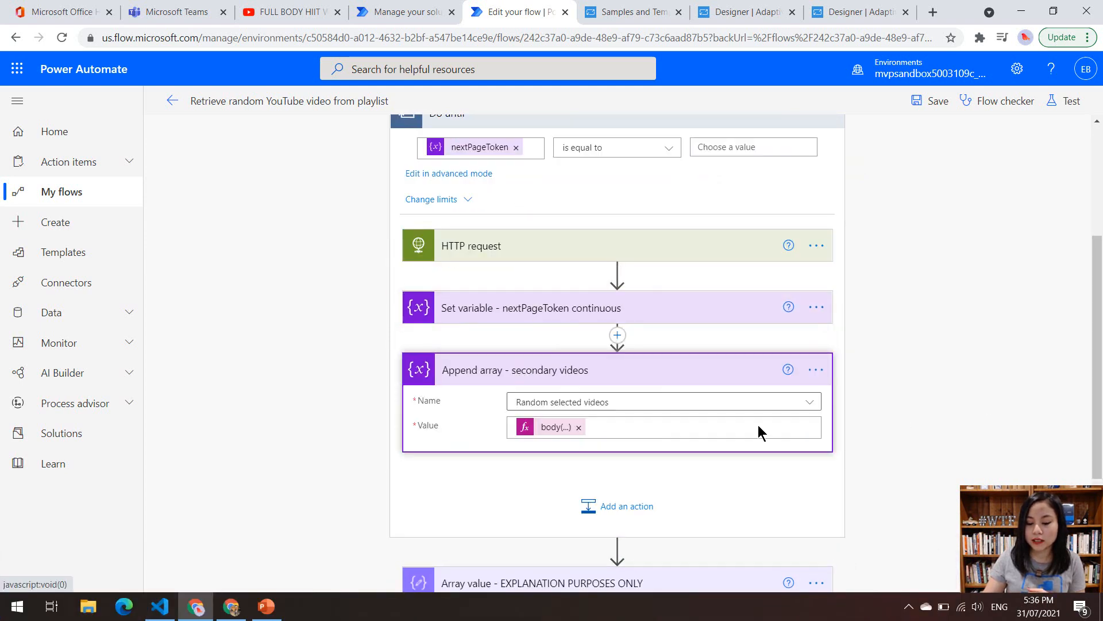
mouse_move(551, 427)
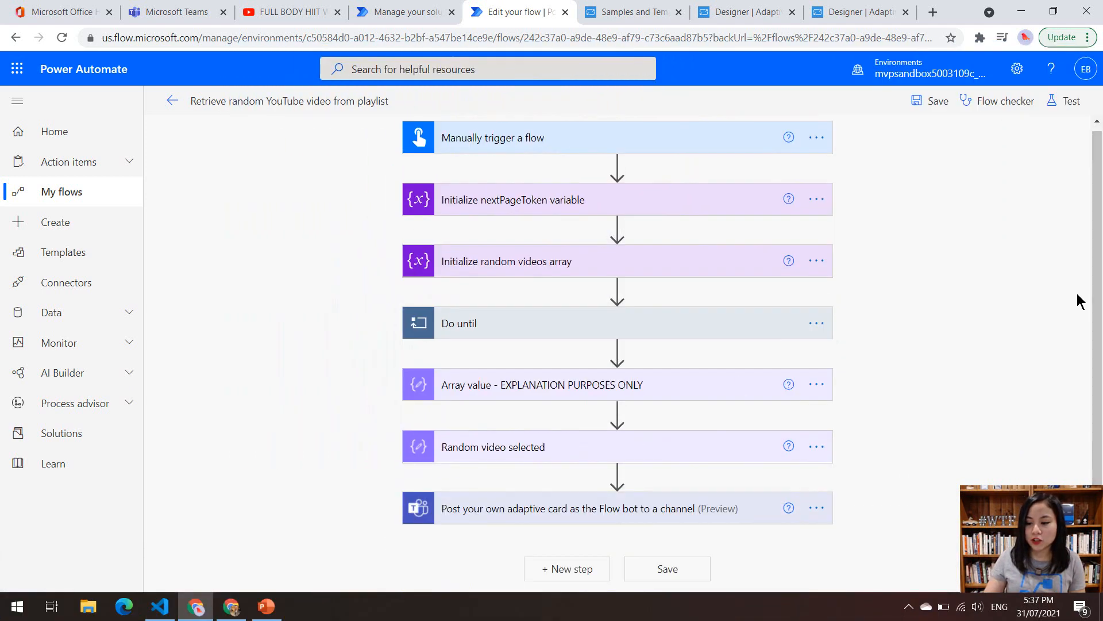
click(541, 384)
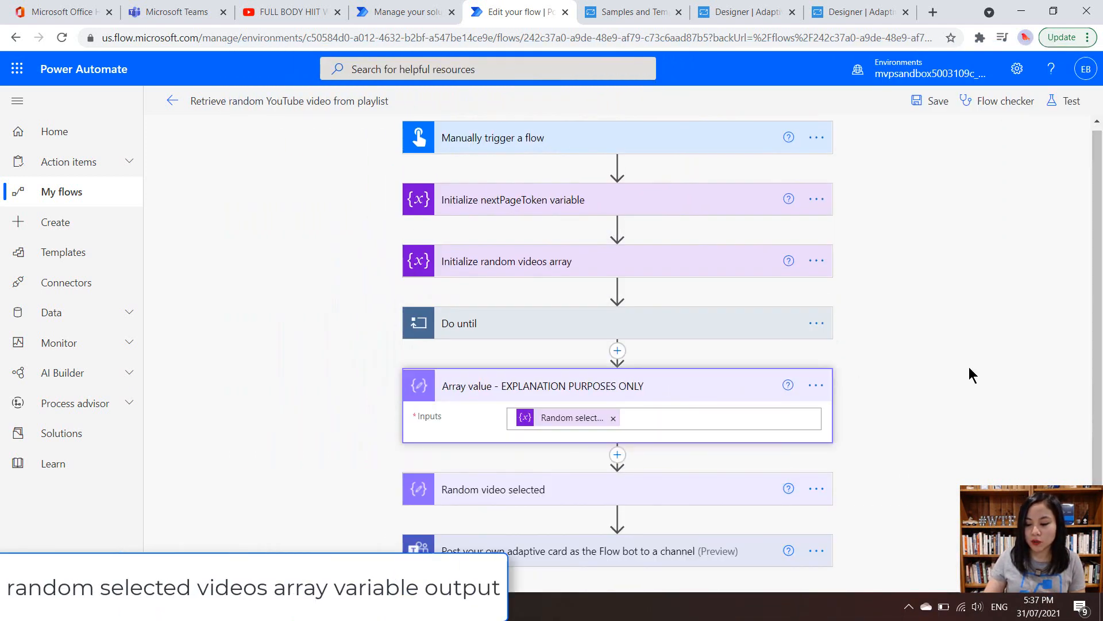
scroll(down, 3)
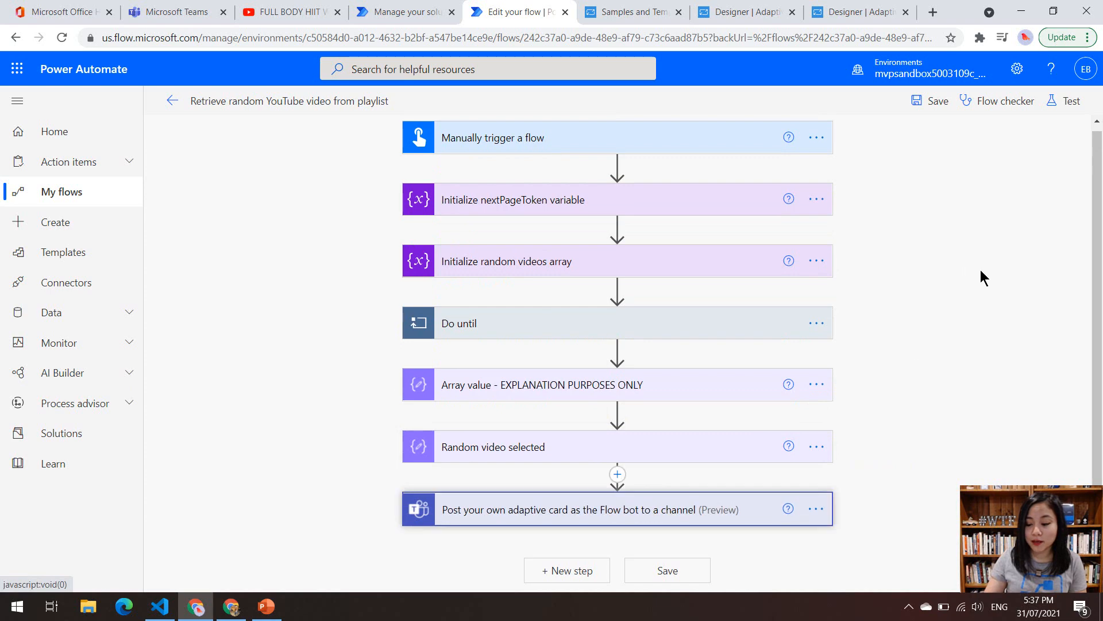
Step: Expand the Teams adaptive card posting step, then go to the Adaptive Cards samples page
click(617, 509)
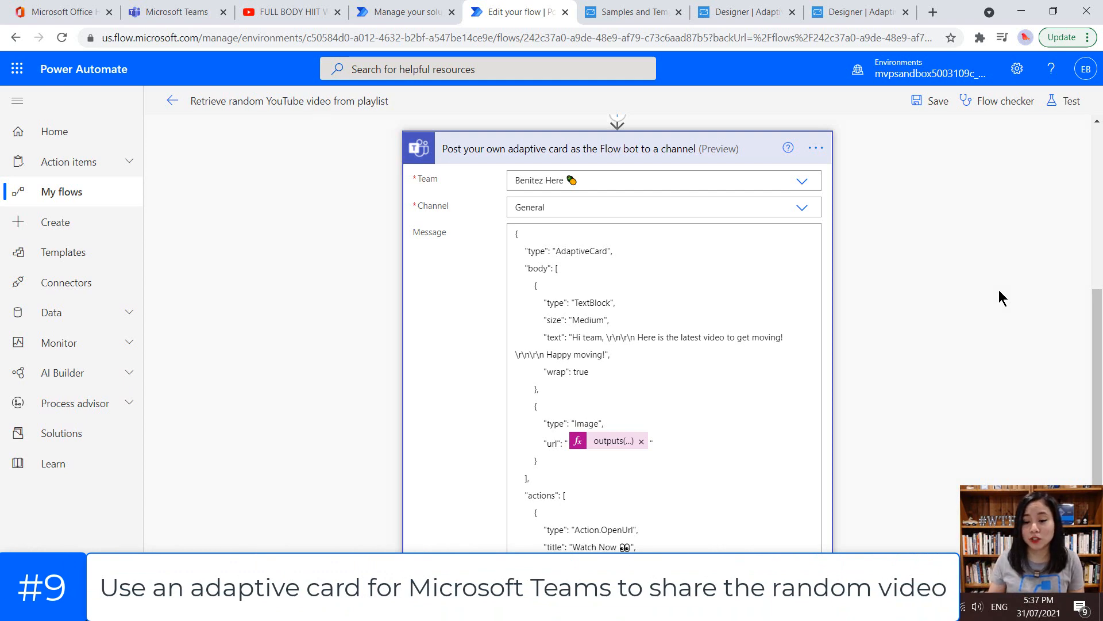
mouse_move(631, 12)
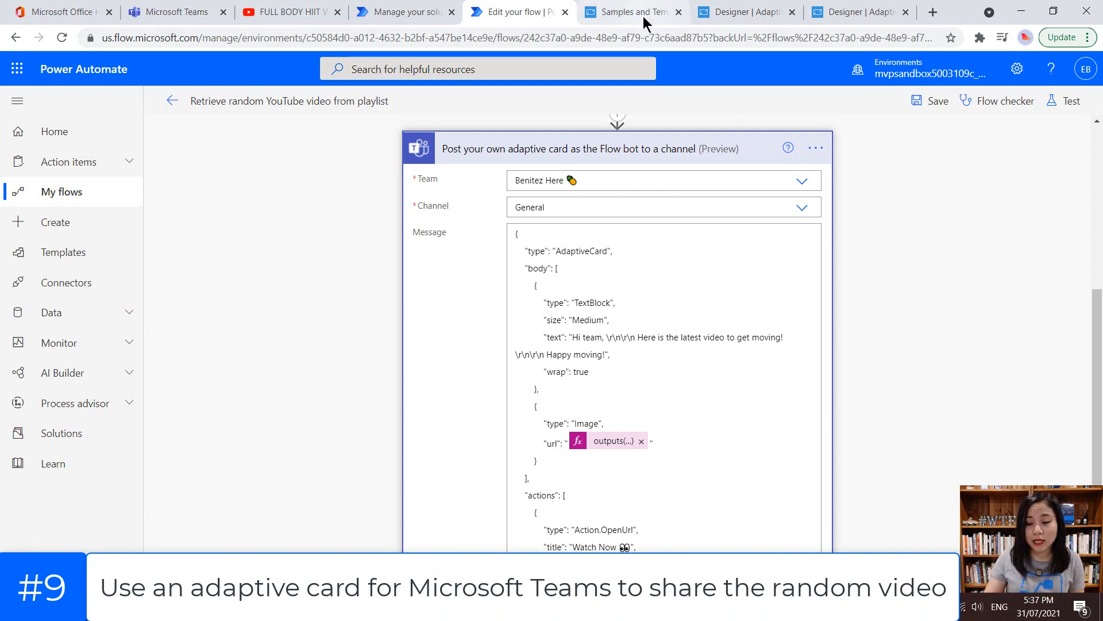
click(629, 12)
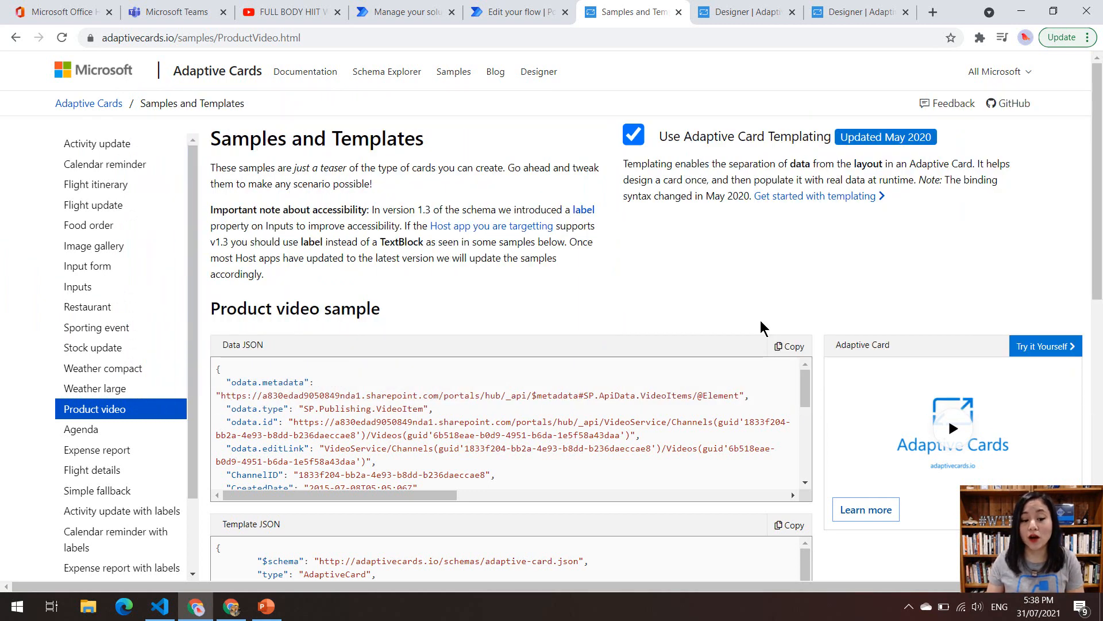
Step: Preview the workout card with thumbnail and Watch Now action in the Designer, then return to the flow editor
click(96, 143)
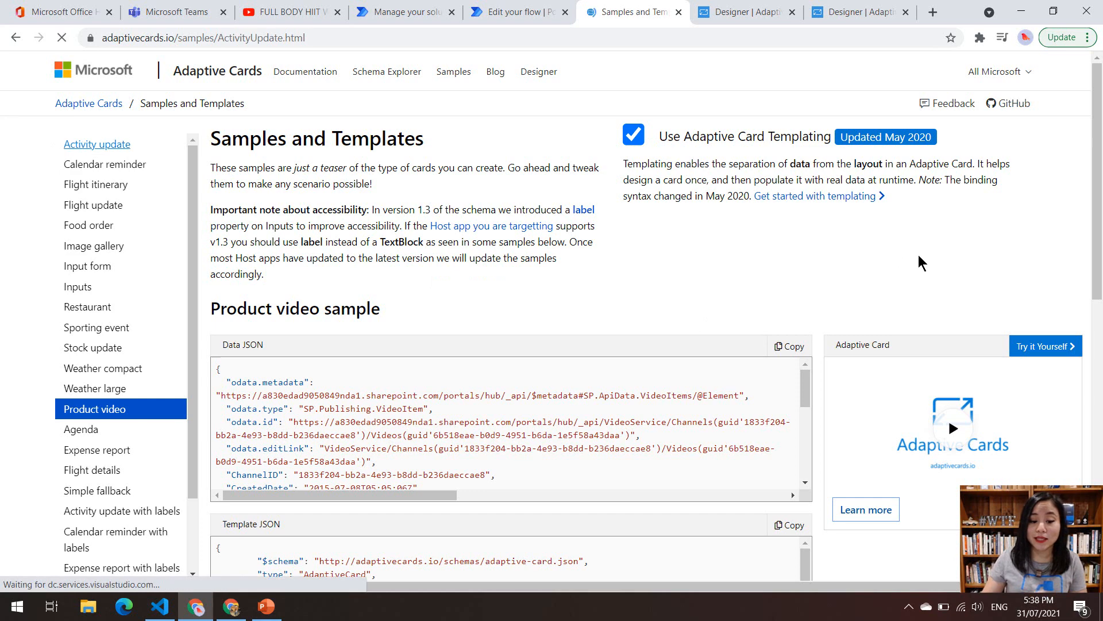
click(96, 144)
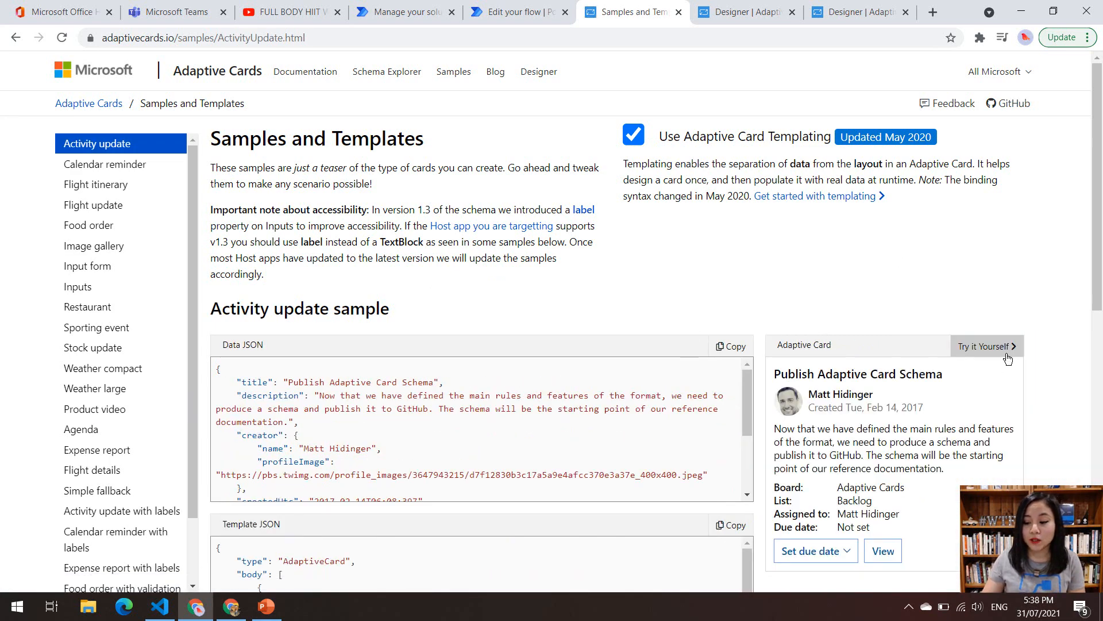
mouse_move(751, 24)
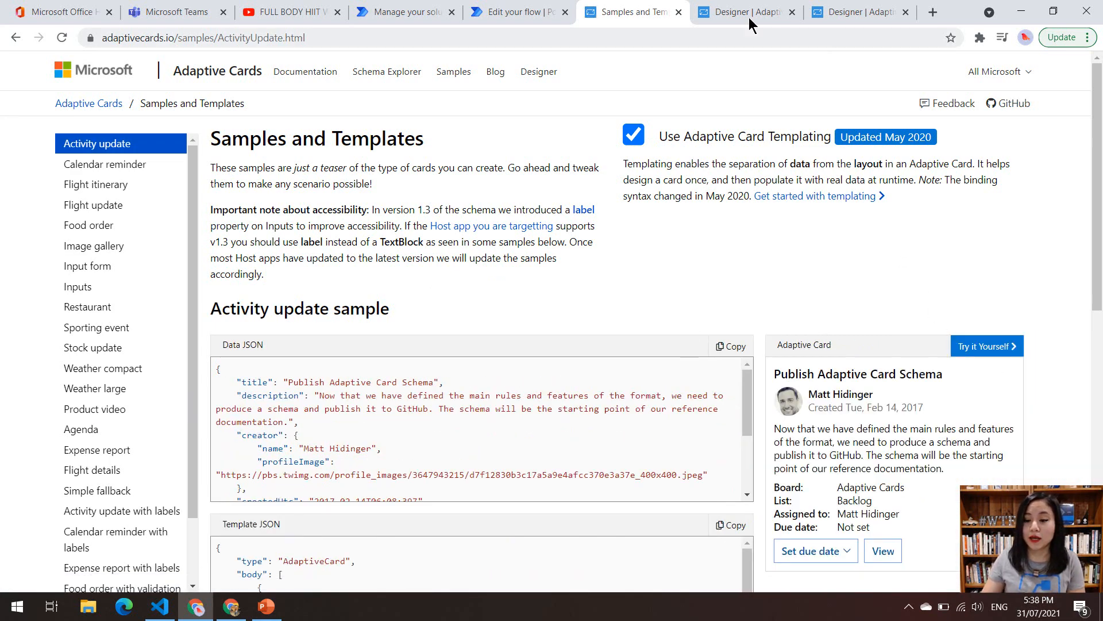
click(746, 12)
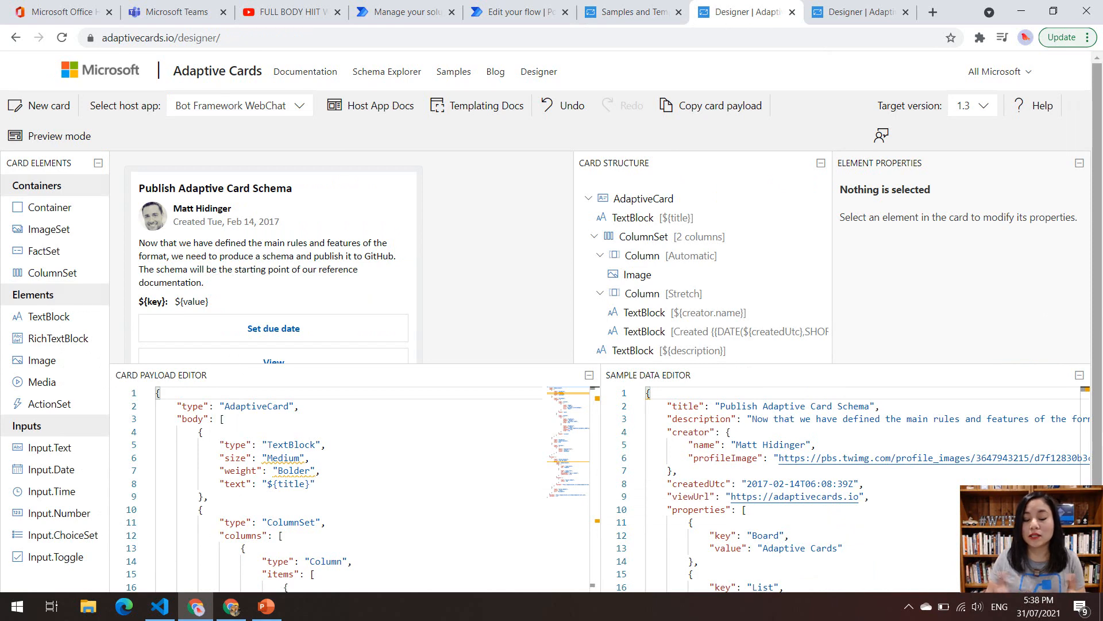
mouse_move(346, 305)
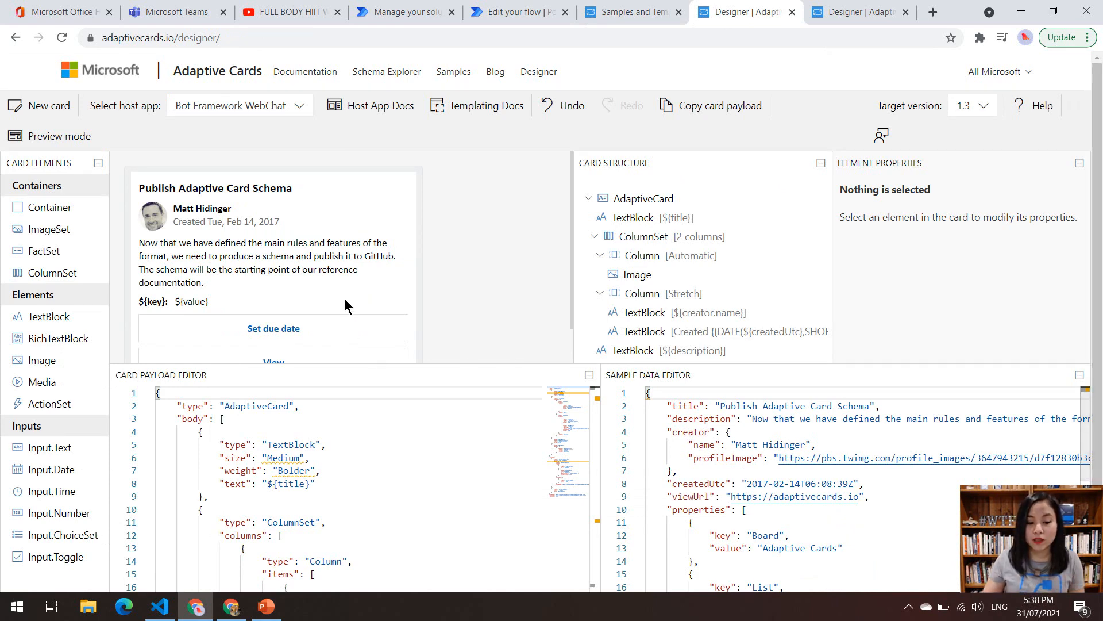
mouse_move(449, 345)
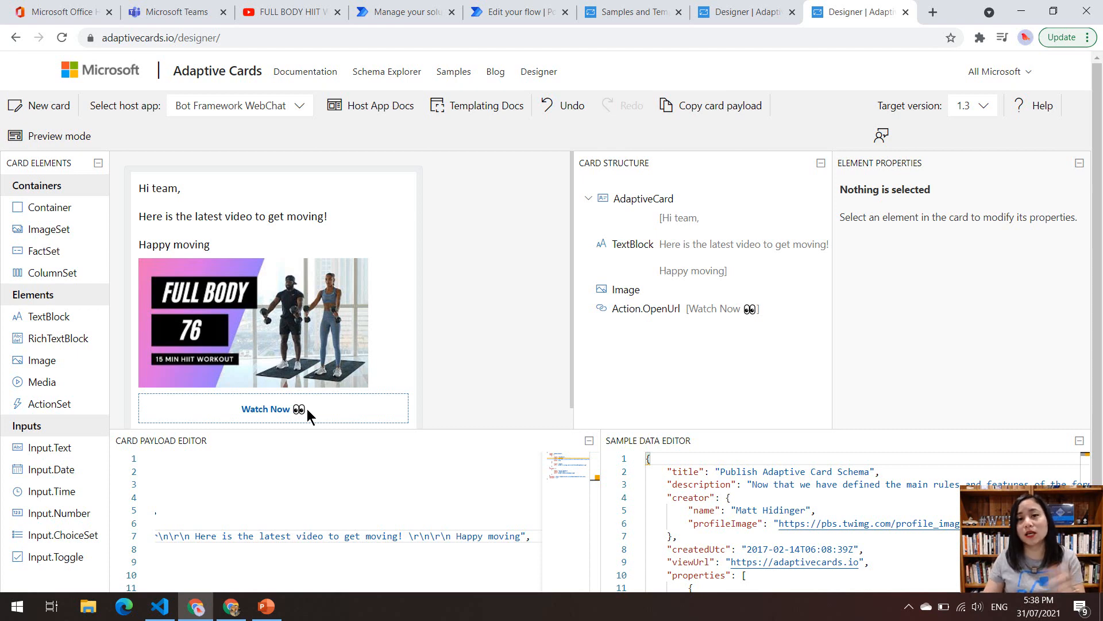
mouse_move(481, 243)
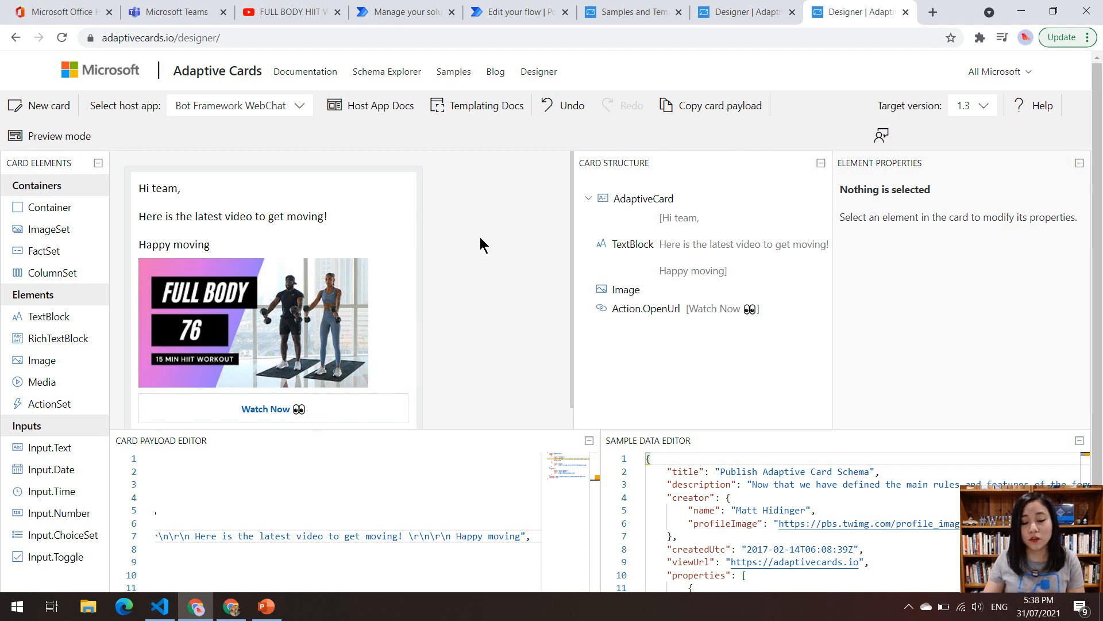
click(518, 11)
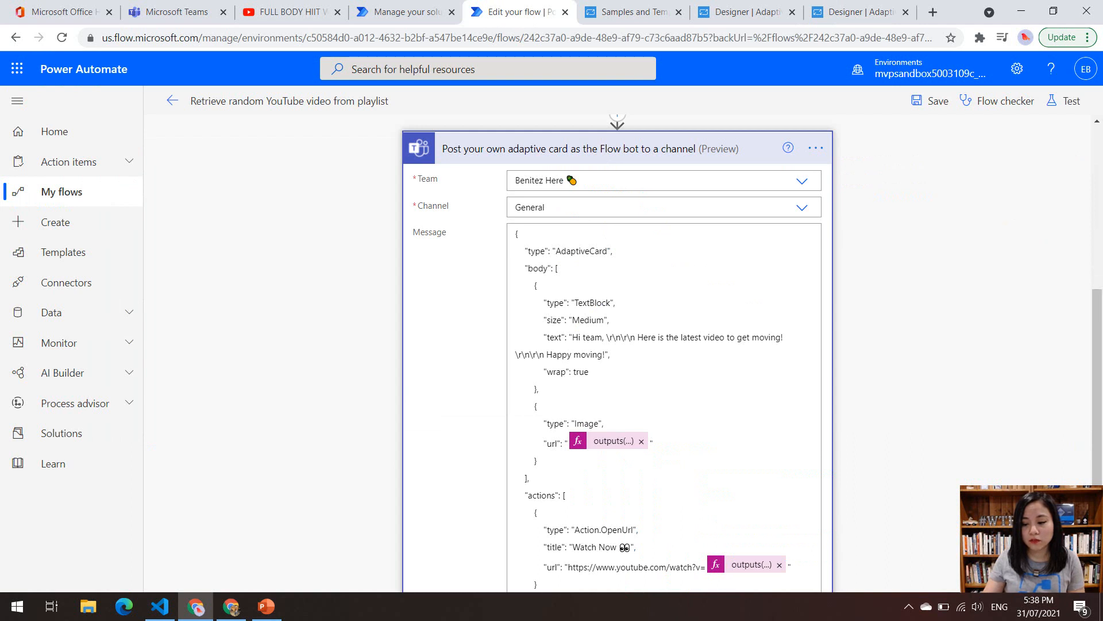
Step: Review the card message JSON and bring up the Test Flow pane
scroll(down, 3)
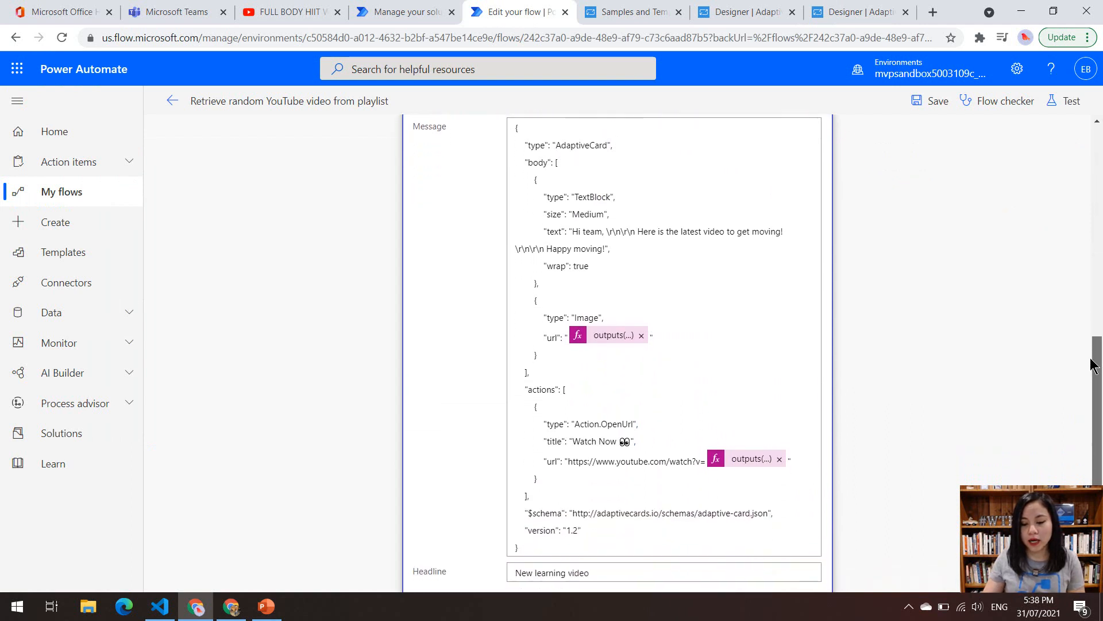
mouse_move(609, 334)
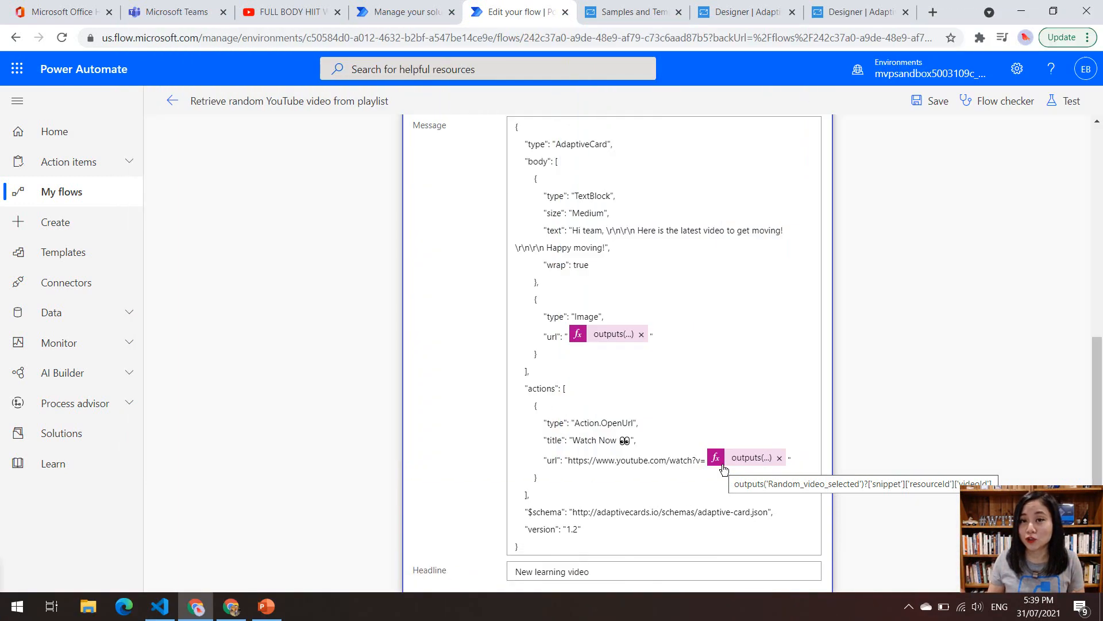
mouse_move(1004, 182)
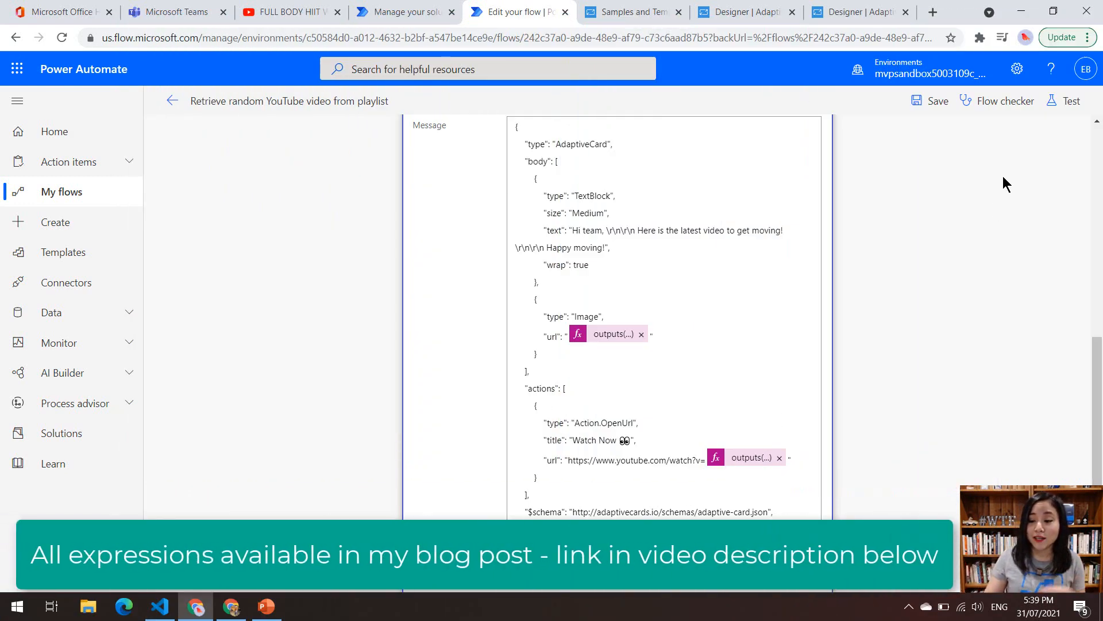
click(1070, 101)
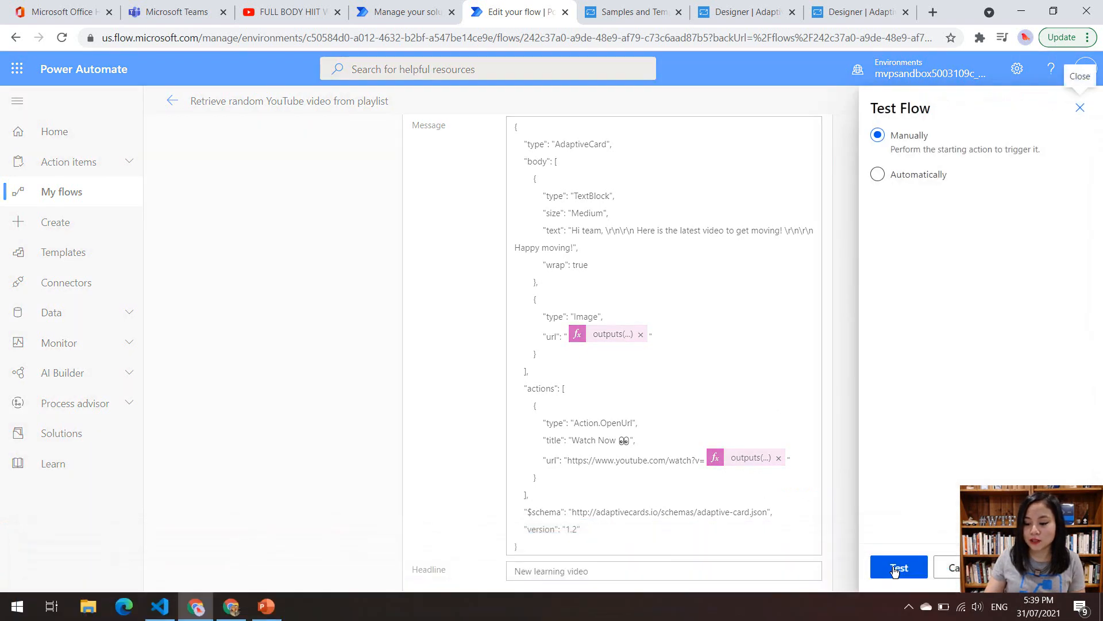
Step: Run the flow with a manual trigger and land on the run page reporting success
click(899, 566)
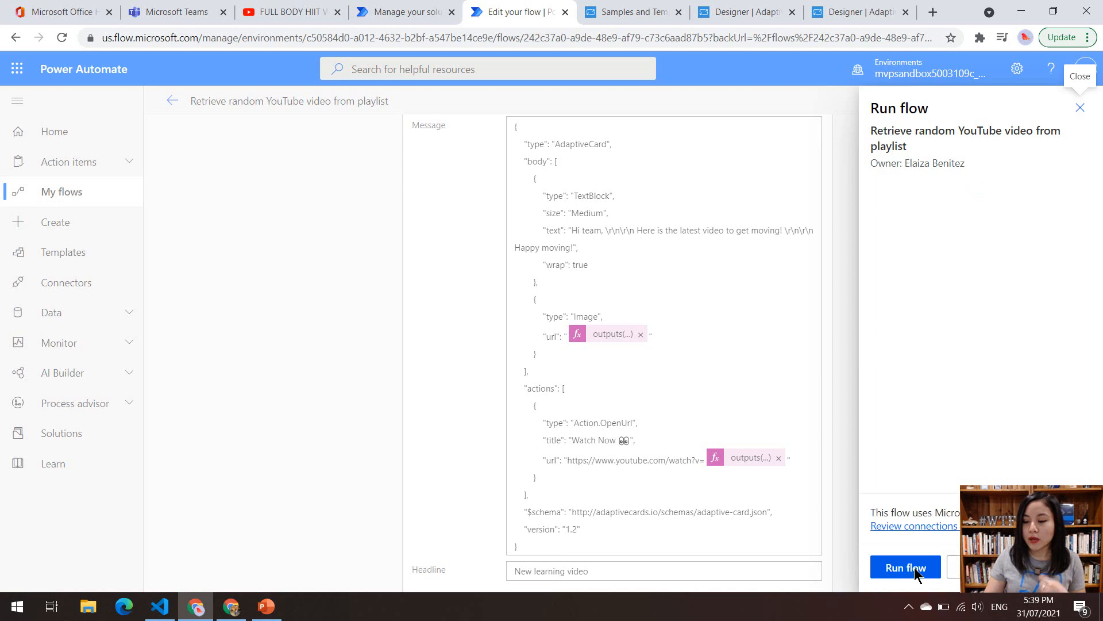
click(904, 567)
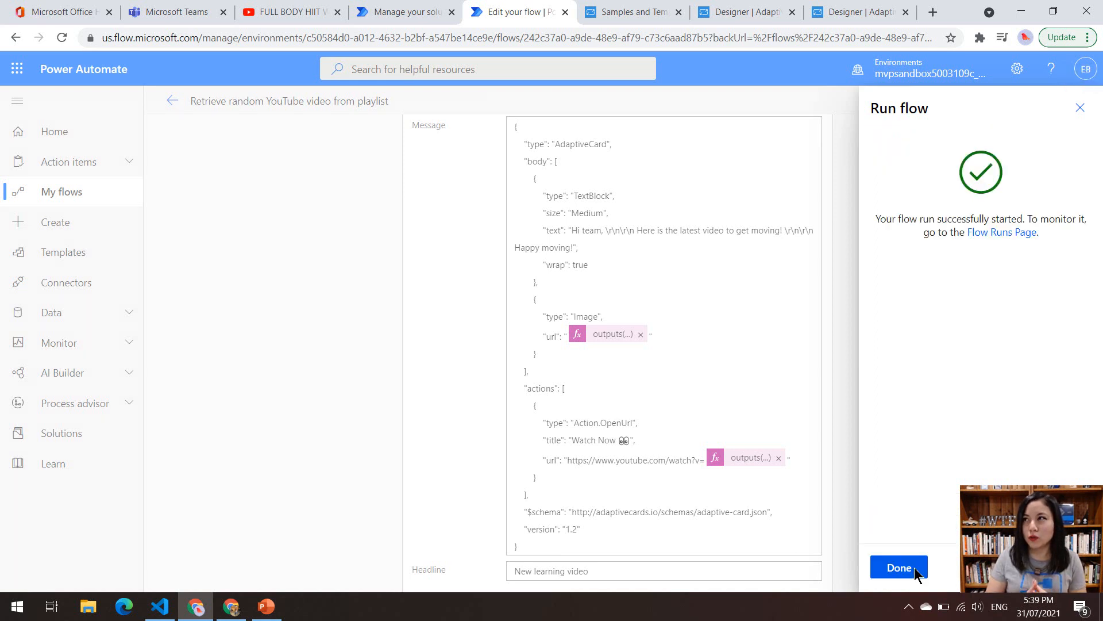
click(898, 566)
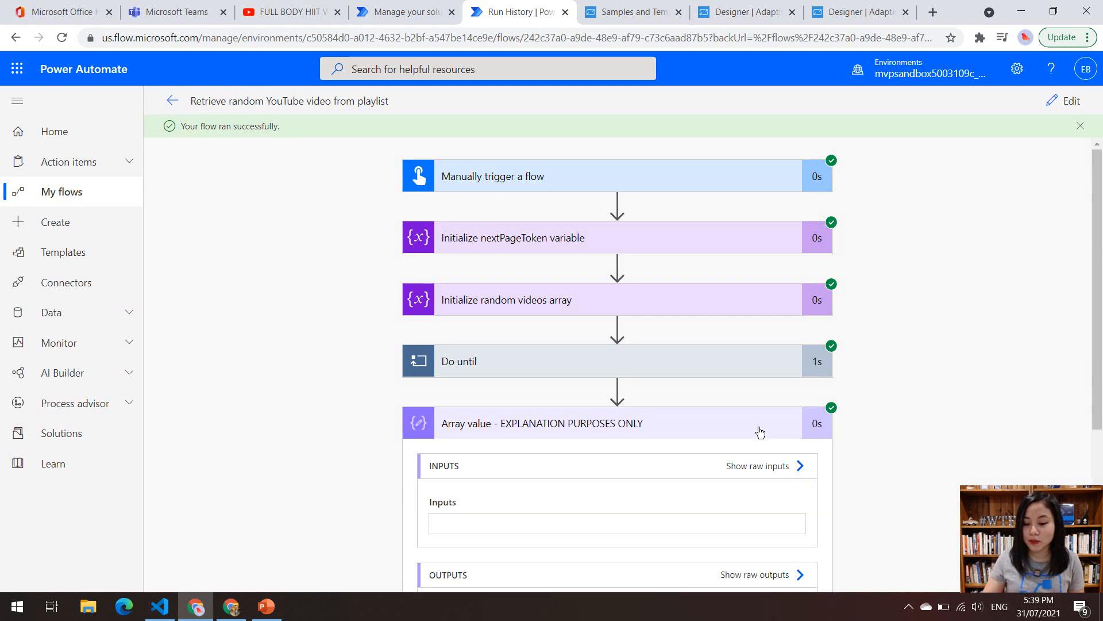
Step: View the raw outputs of the array value step and scroll through the playlist item JSON
click(754, 575)
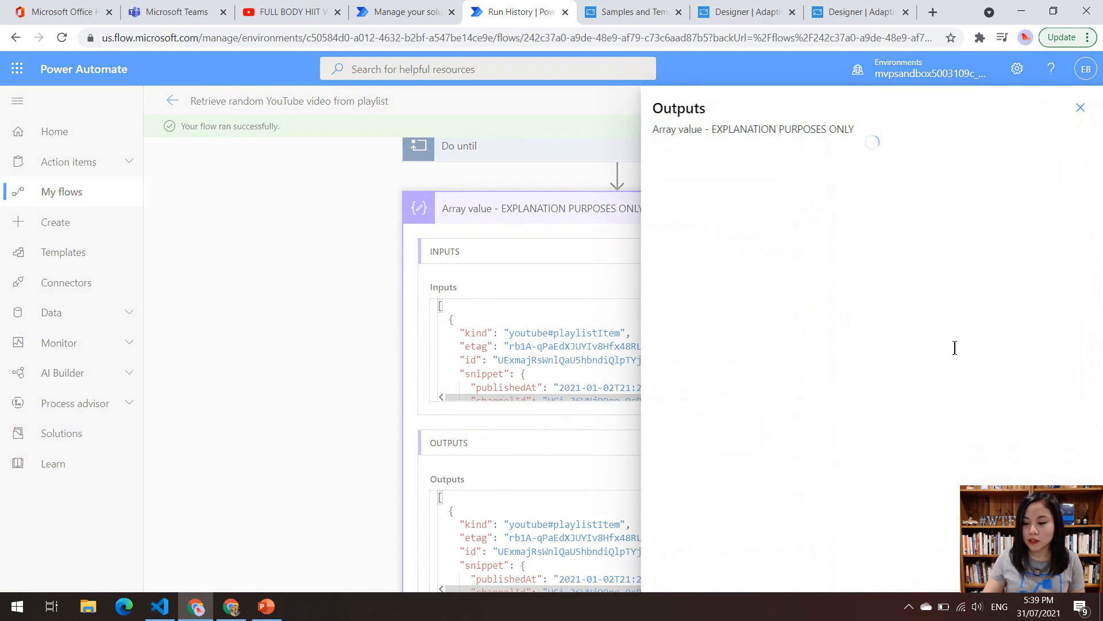
scroll(down, 3)
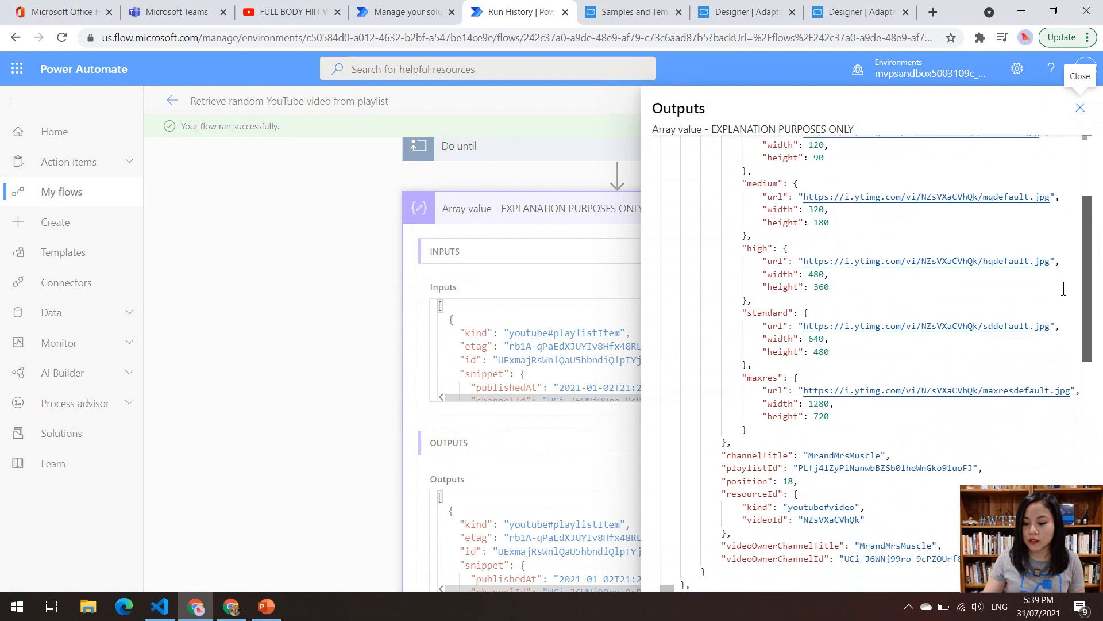
scroll(down, 3)
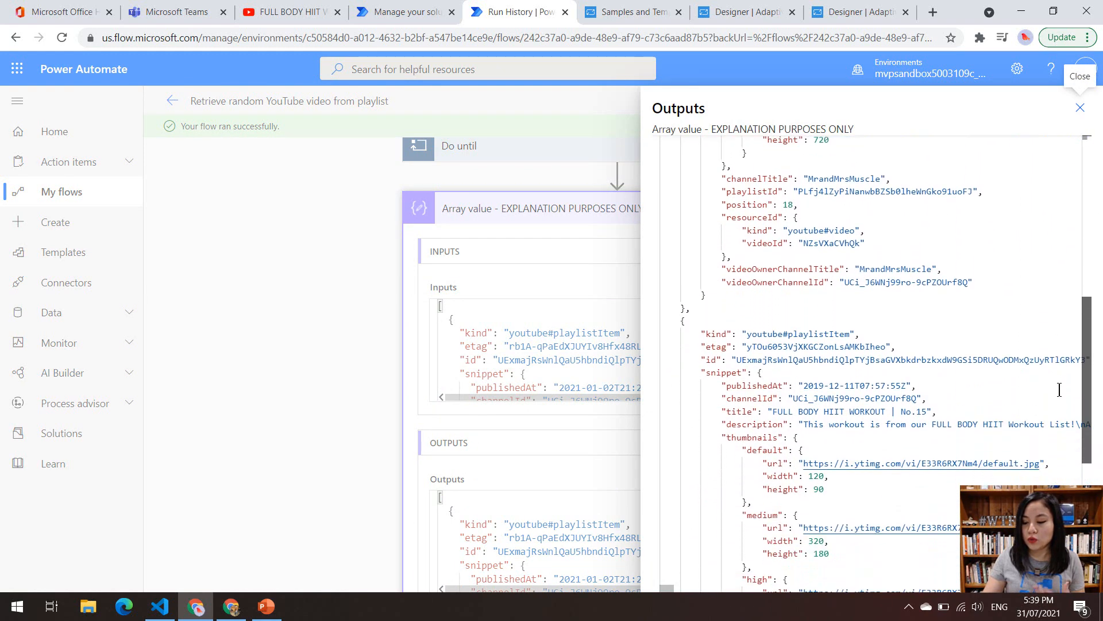
scroll(down, 3)
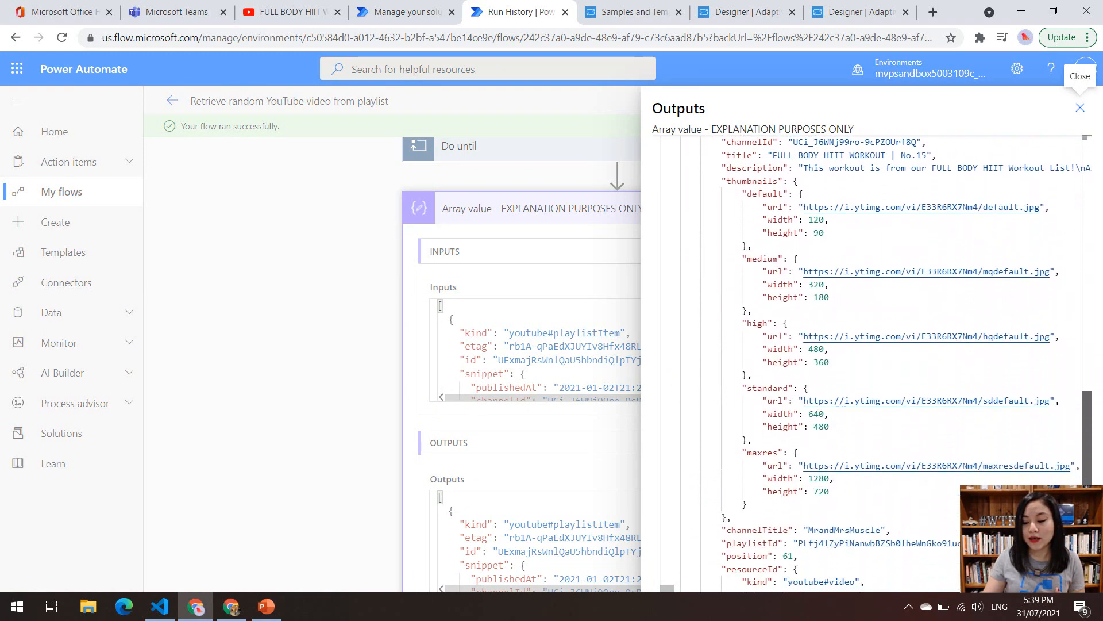
scroll(down, 3)
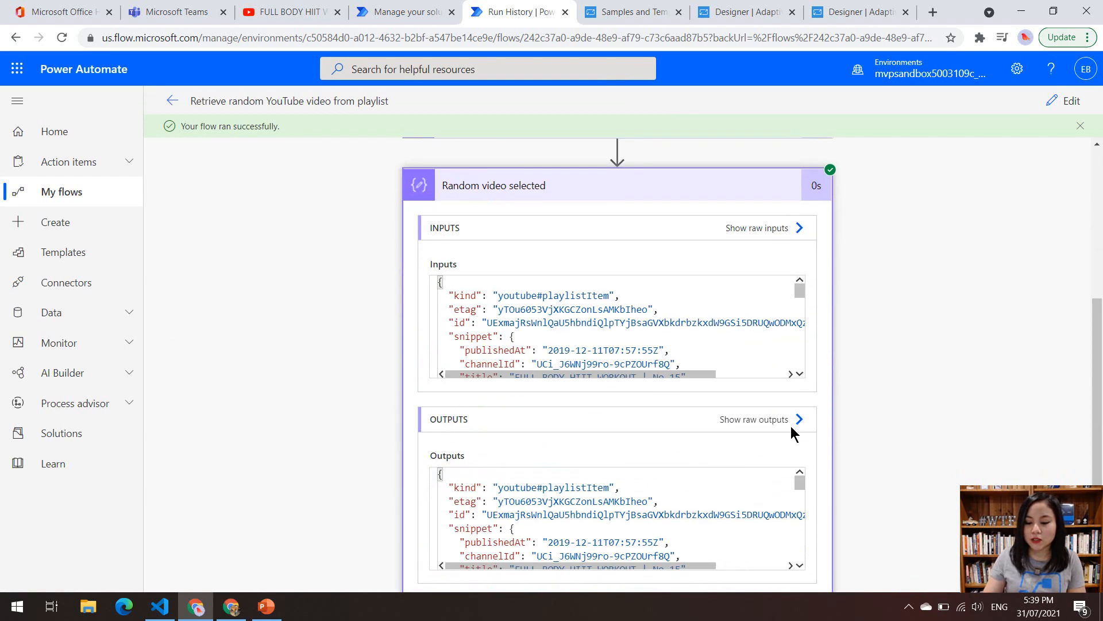
Step: View the raw outputs of Random video selected confirming FULL BODY HIIT WORKOUT | No.15
click(753, 419)
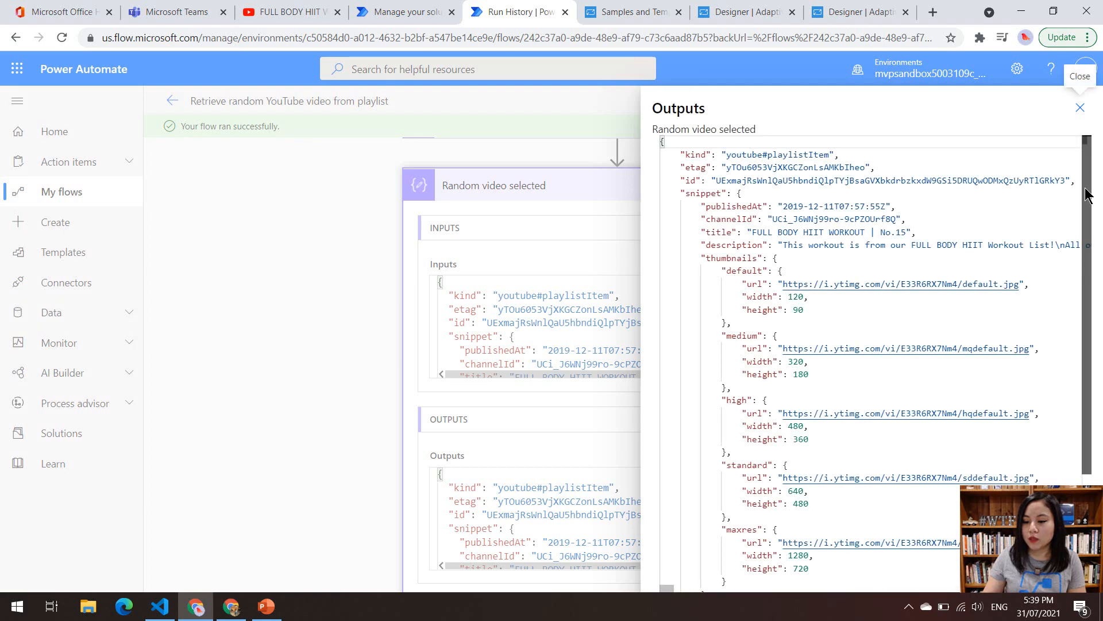
scroll(down, 3)
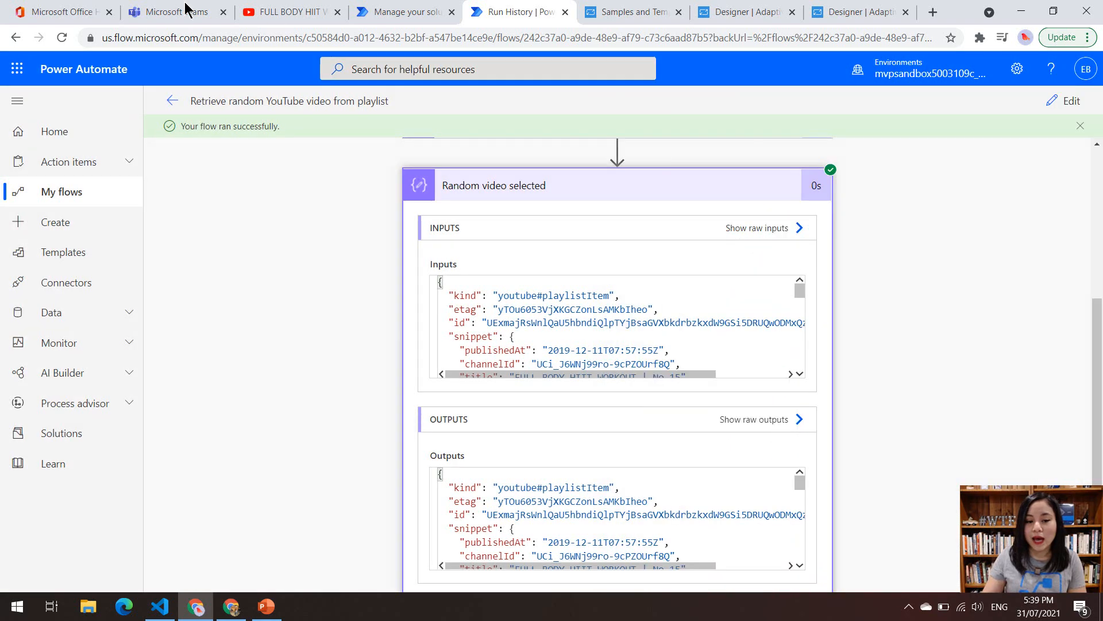
Step: Verify the posted card in Teams by following its Watch Now link to the FULL BODY HIIT WORKOUT No.15 video
click(175, 11)
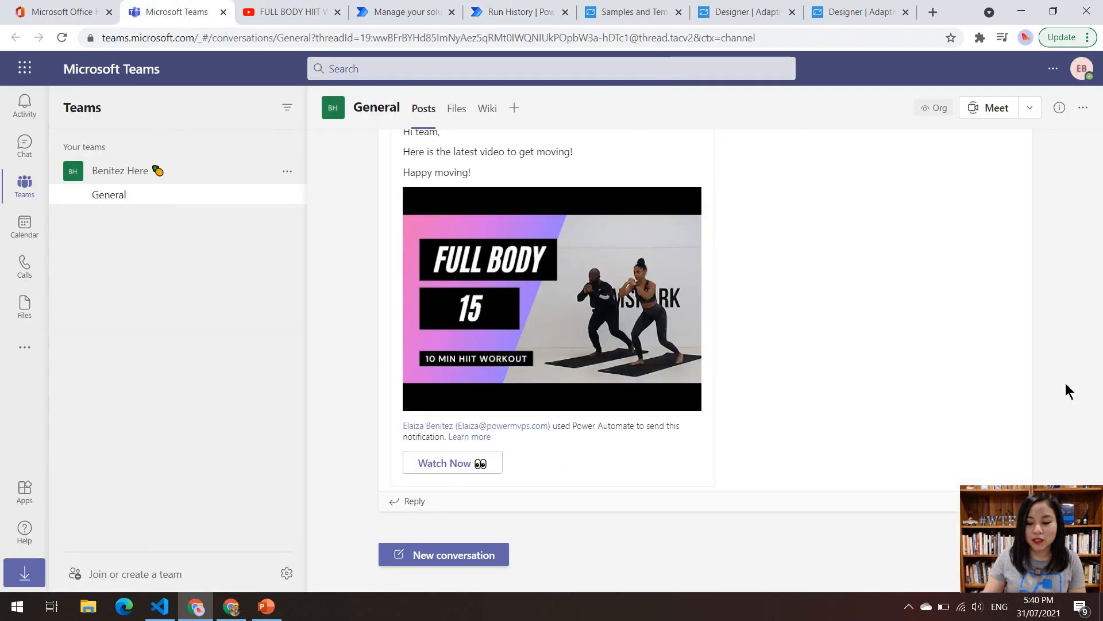
mouse_move(682, 338)
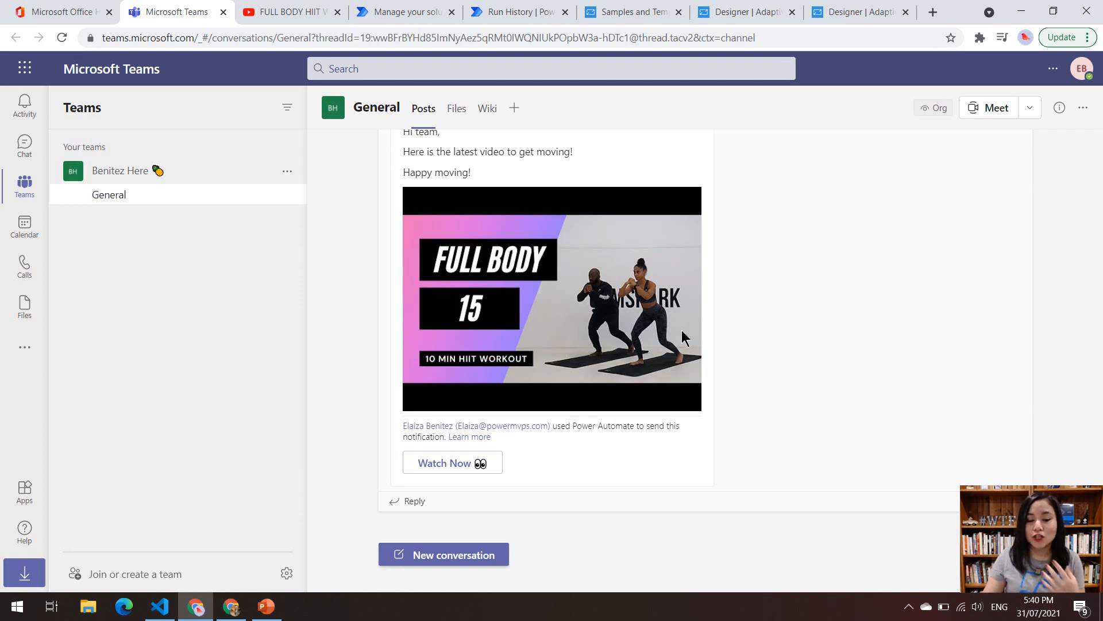
mouse_move(441, 472)
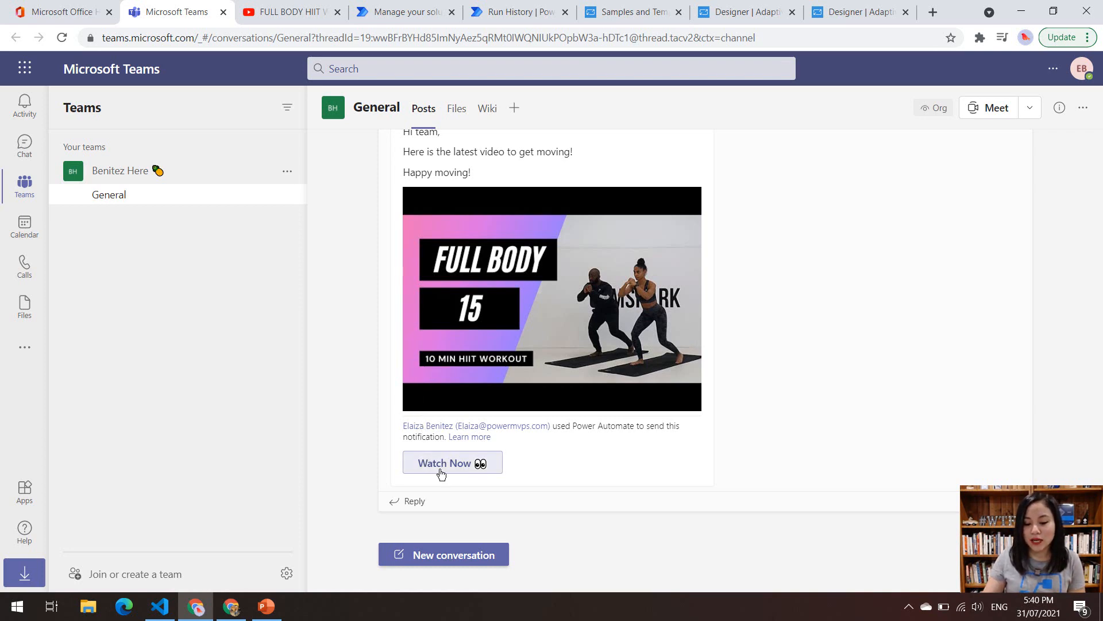
click(453, 462)
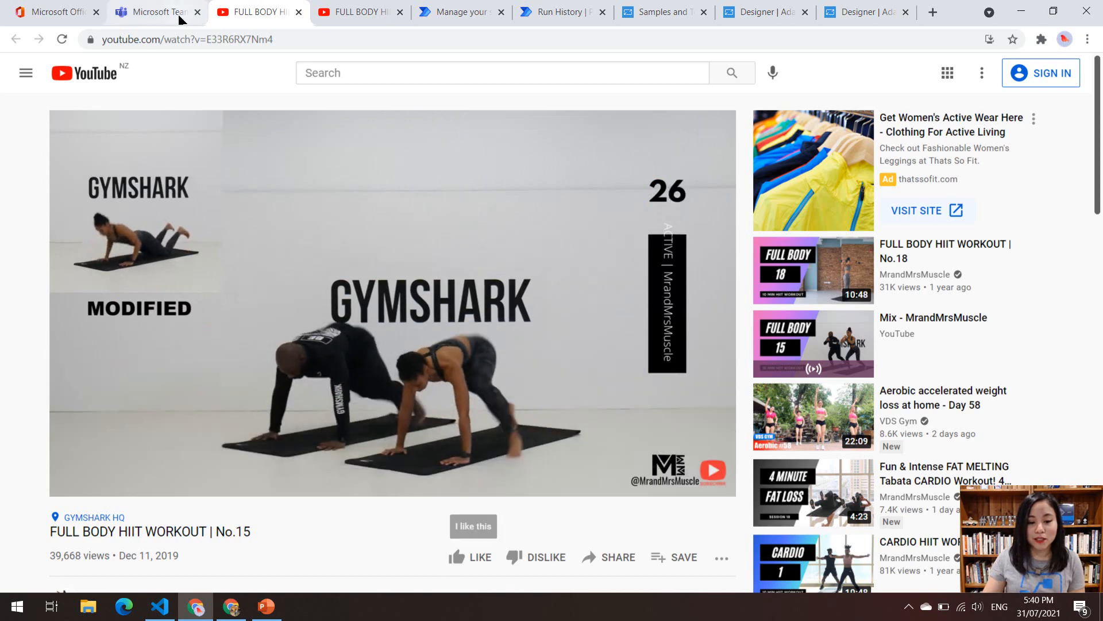
click(155, 12)
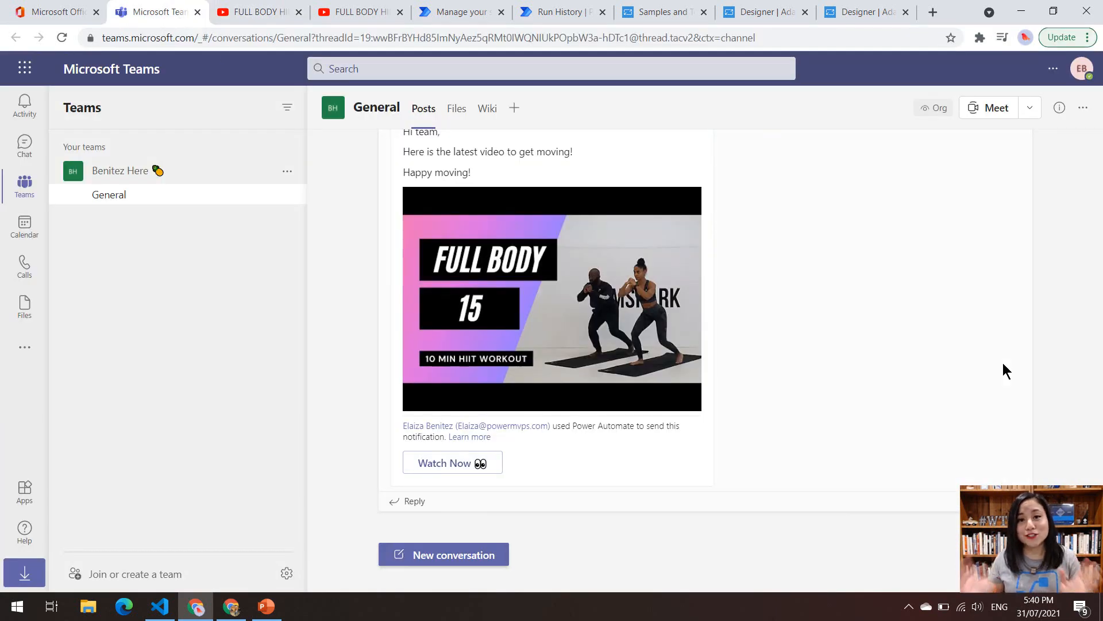